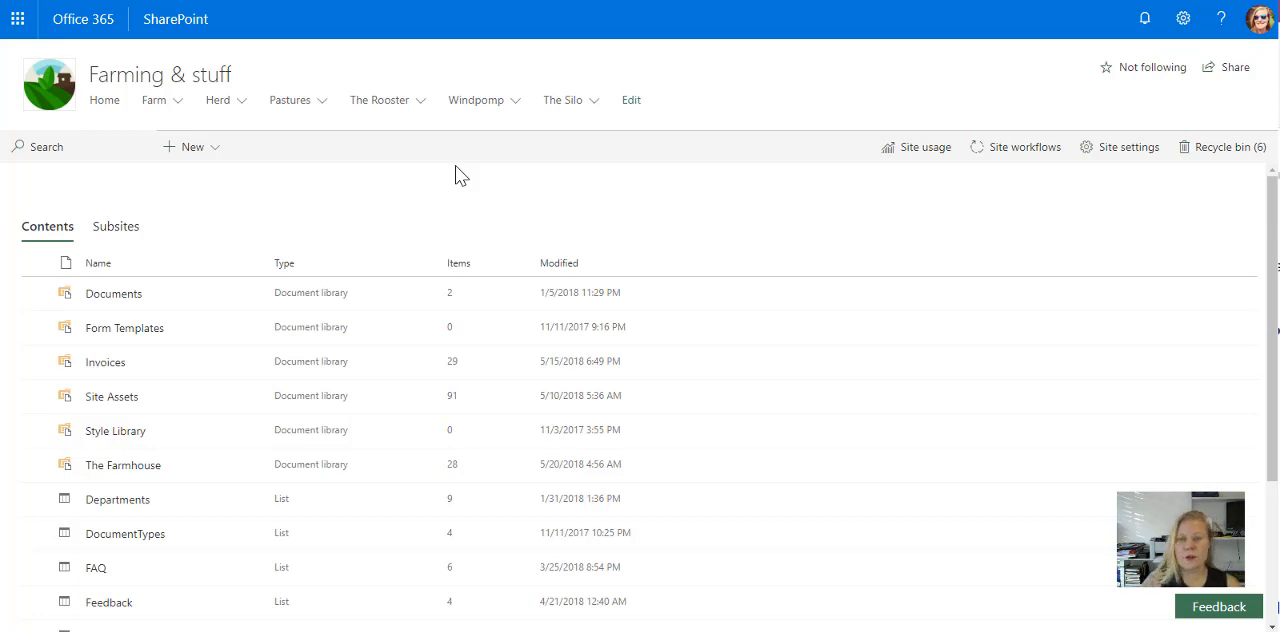
mouse_move(476, 170)
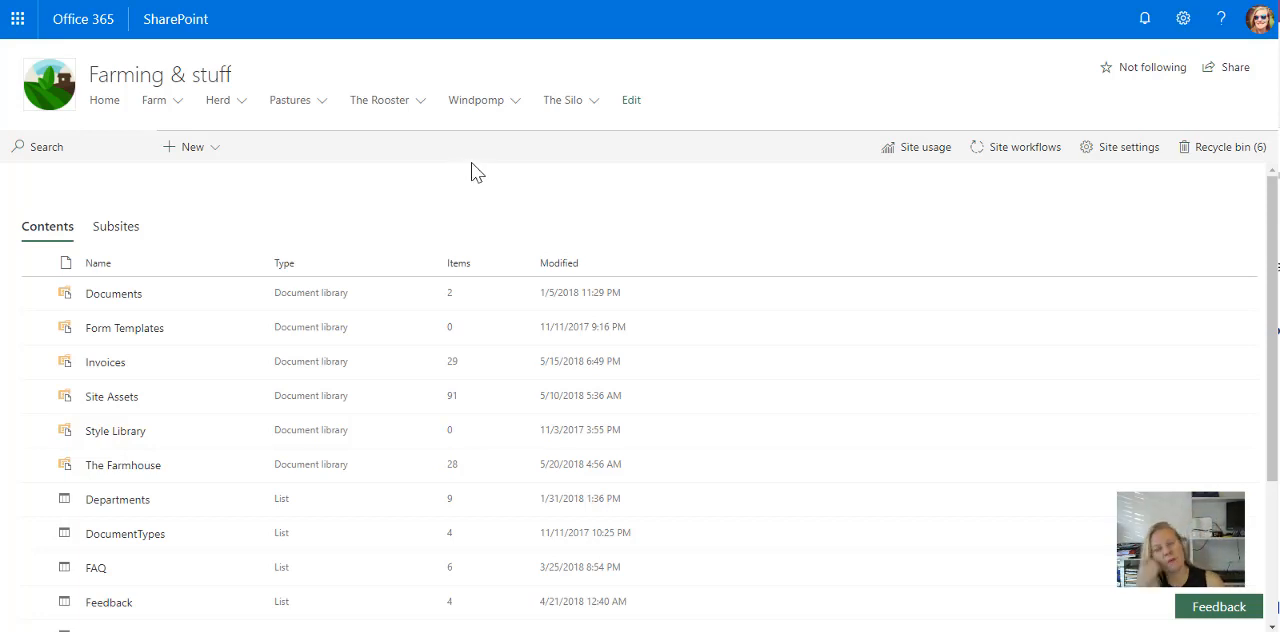
mouse_move(458, 198)
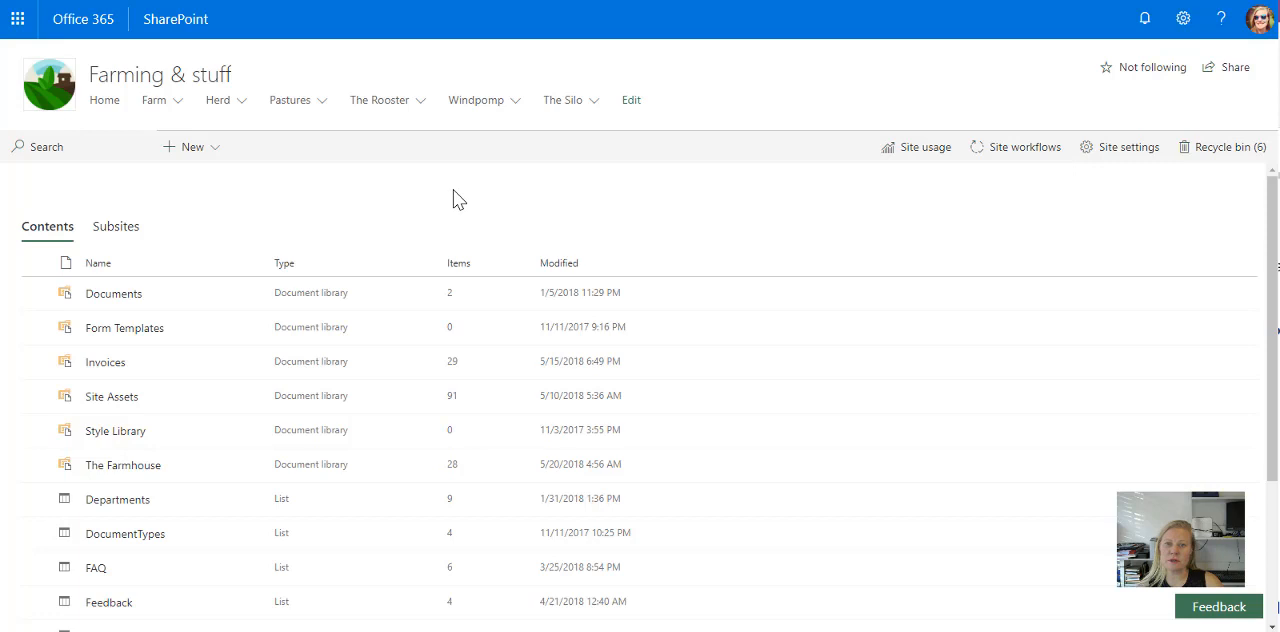
mouse_move(340, 204)
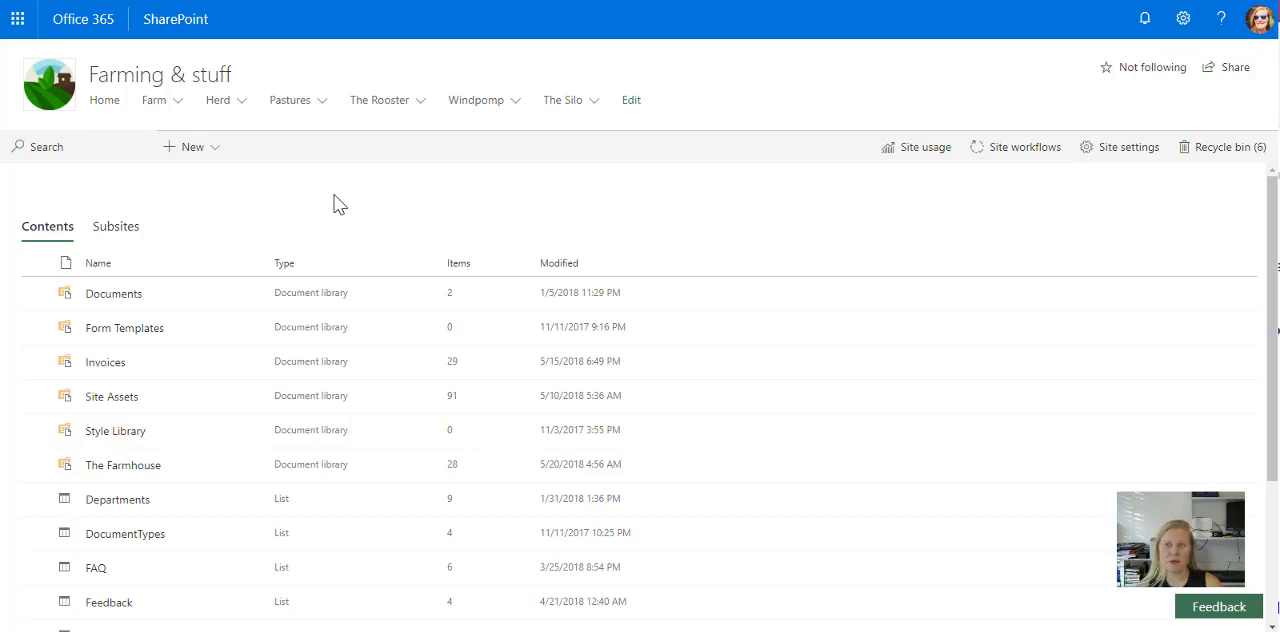
Open The Farmhouse document library from the Farming & stuff site contents list.
scroll(down, 3)
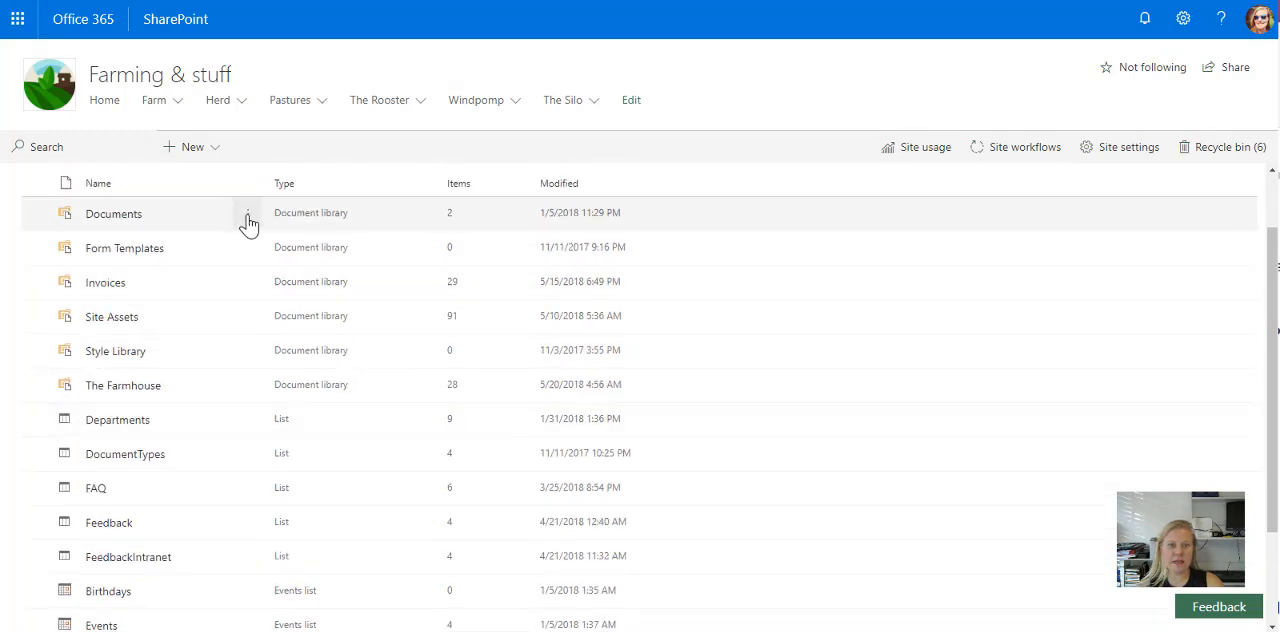
click(248, 212)
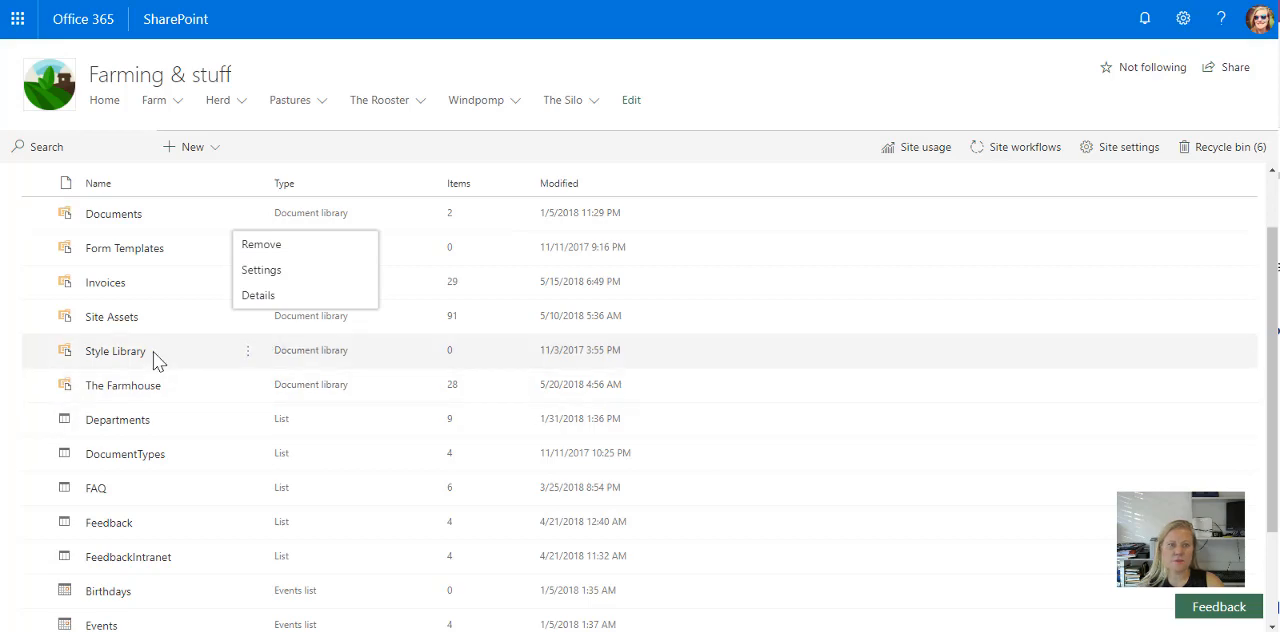
click(122, 384)
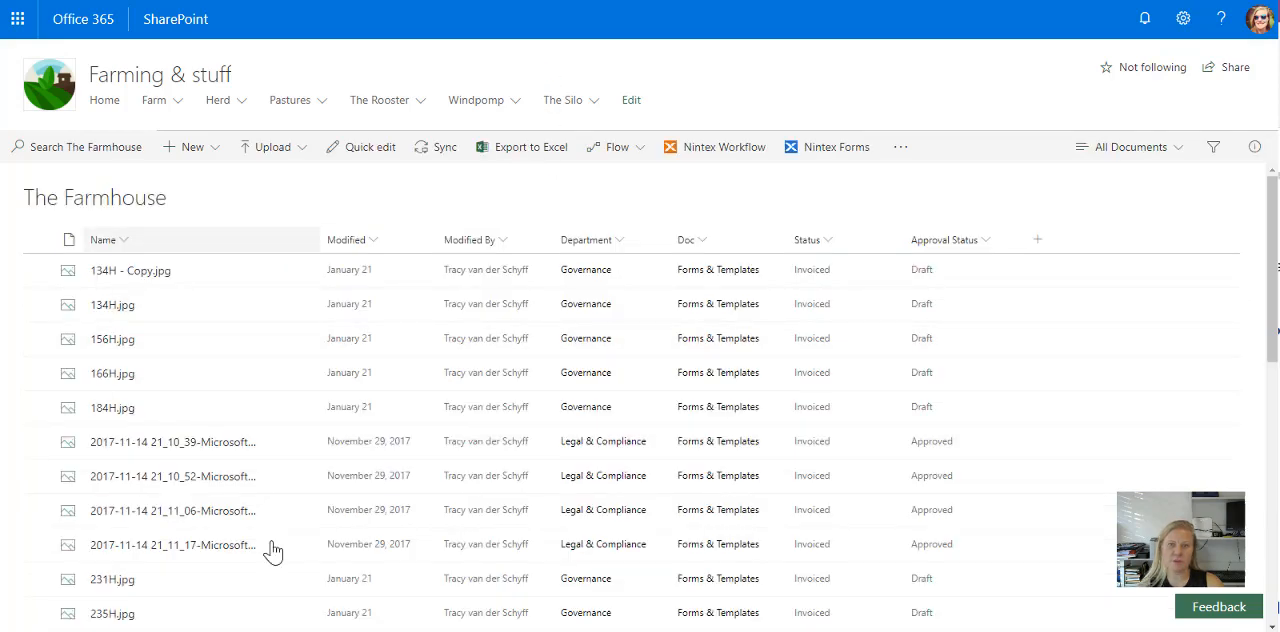
Reach The Farmhouse library settings page via the gear icon's Library settings option.
click(1184, 18)
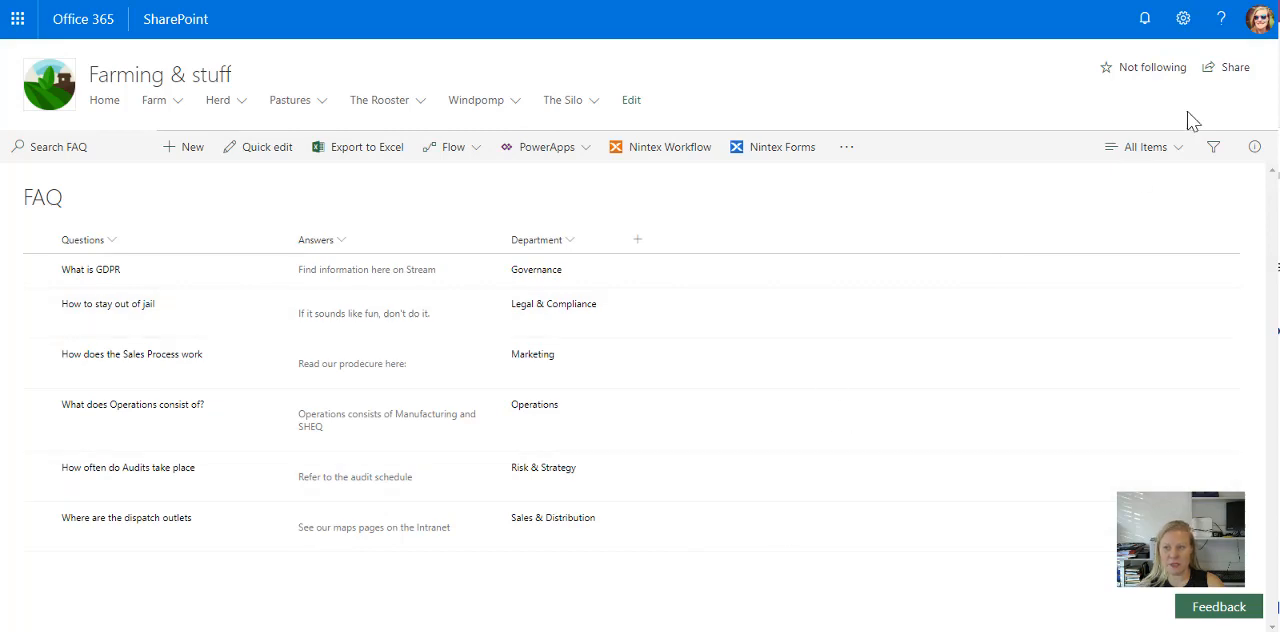
click(1184, 18)
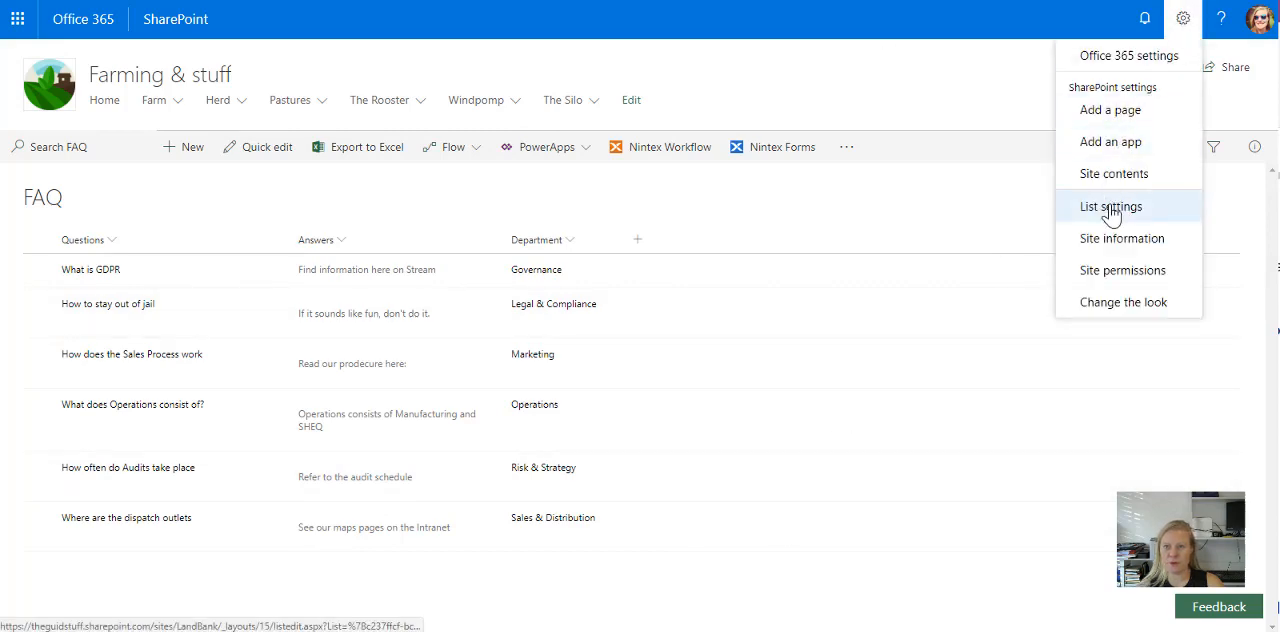
click(1108, 206)
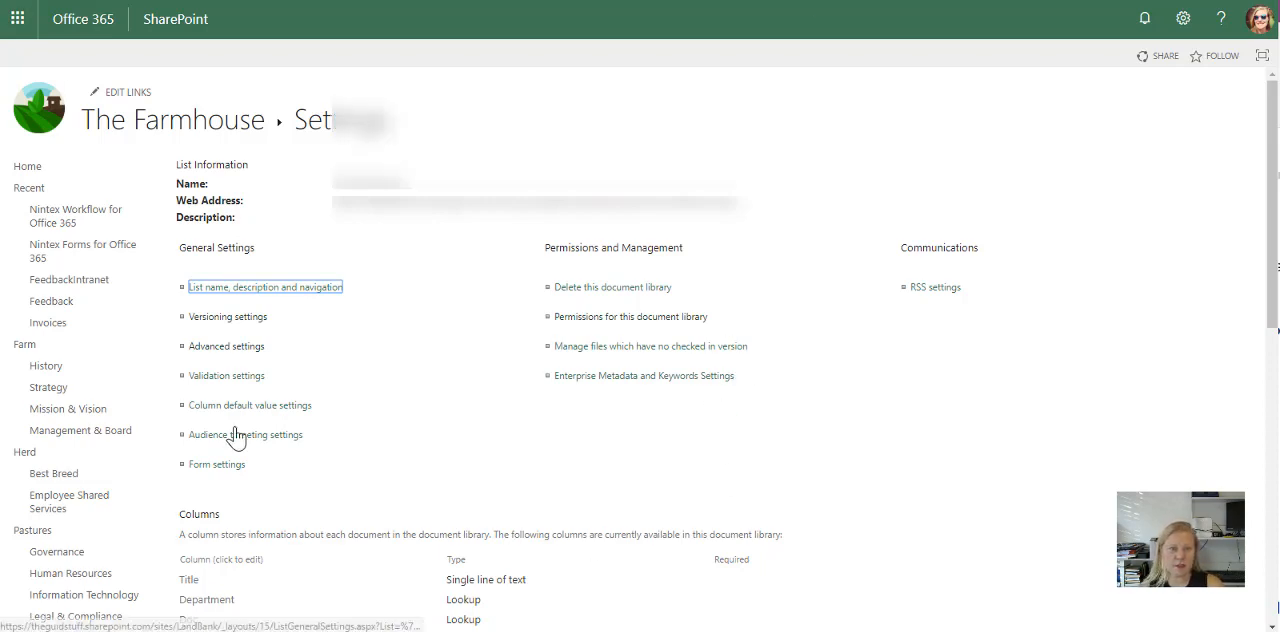
Go to 'List name, description and navigation' under General Settings.
scroll(down, 3)
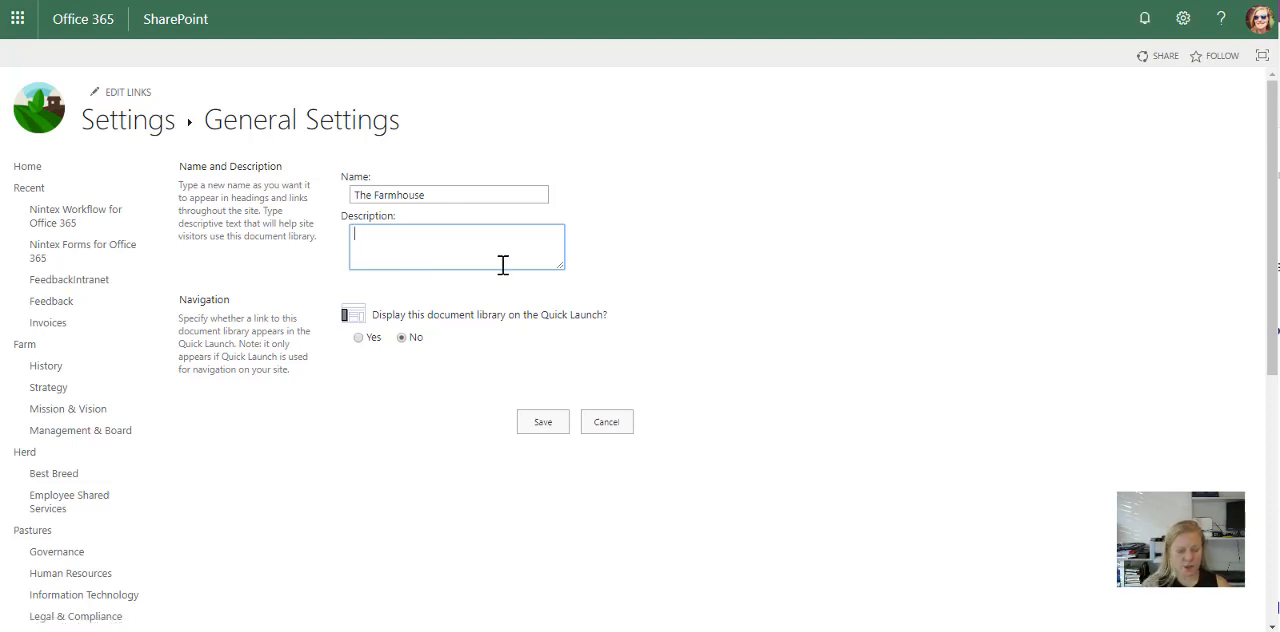
Describe the library as 'Purpose: To share policies and procedures', owner Tracy, and display it on Quick Launch.
text(Purpose:)
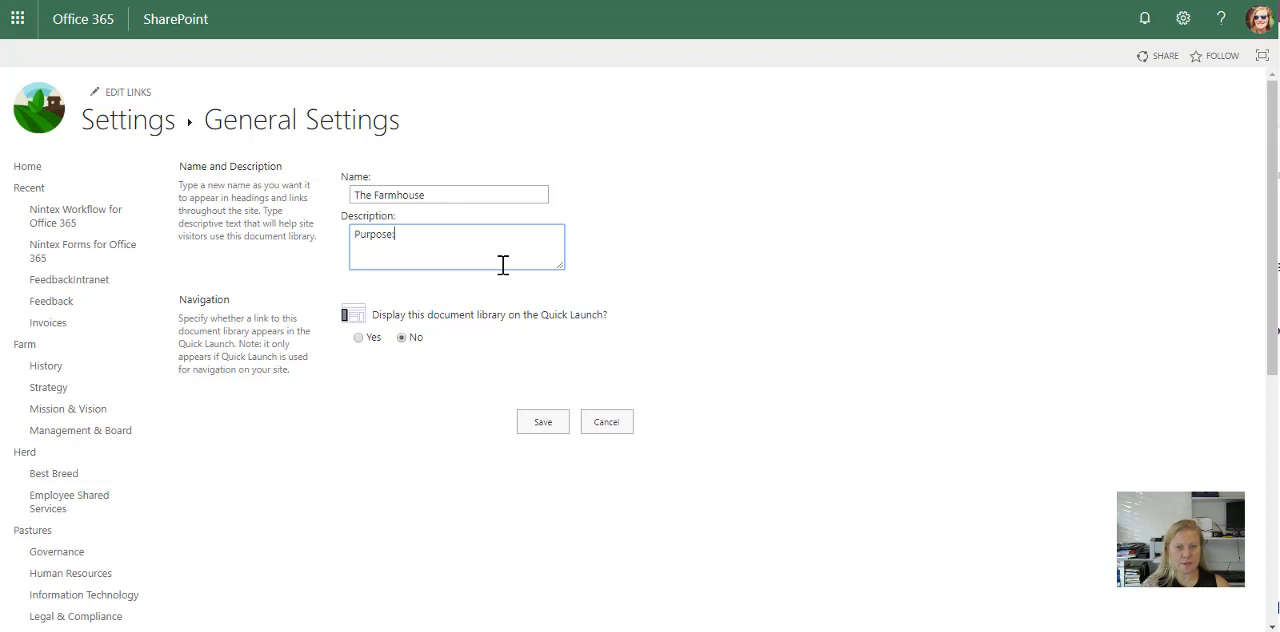
text(To share p)
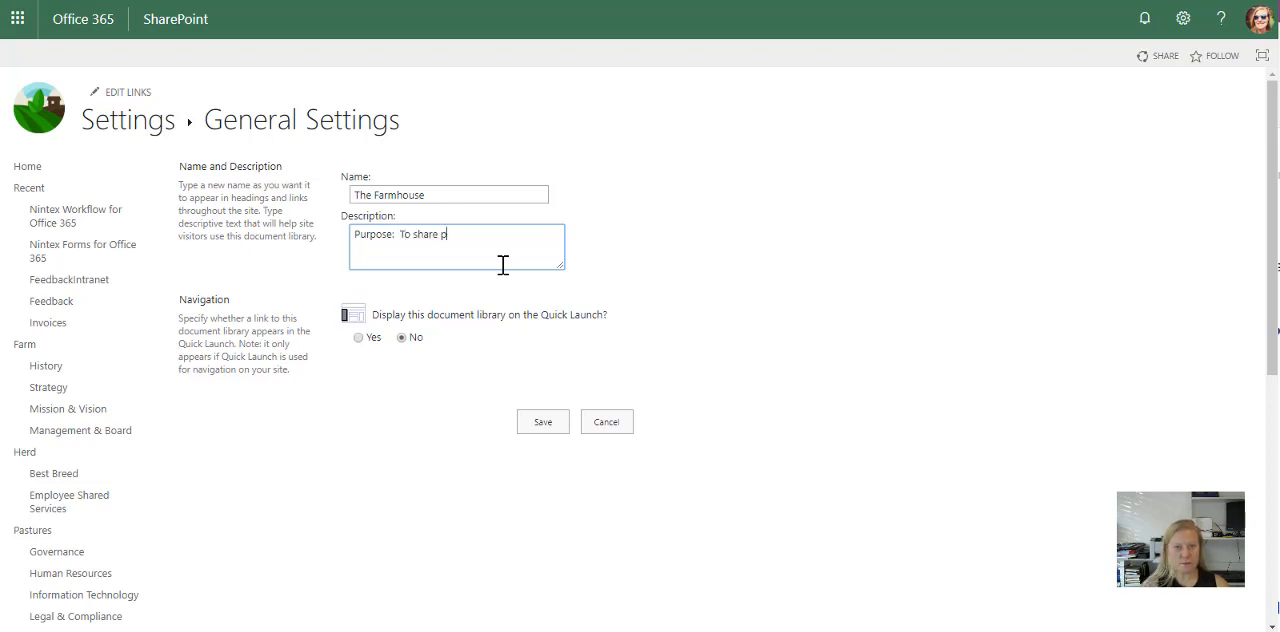
text(olicies and prod)
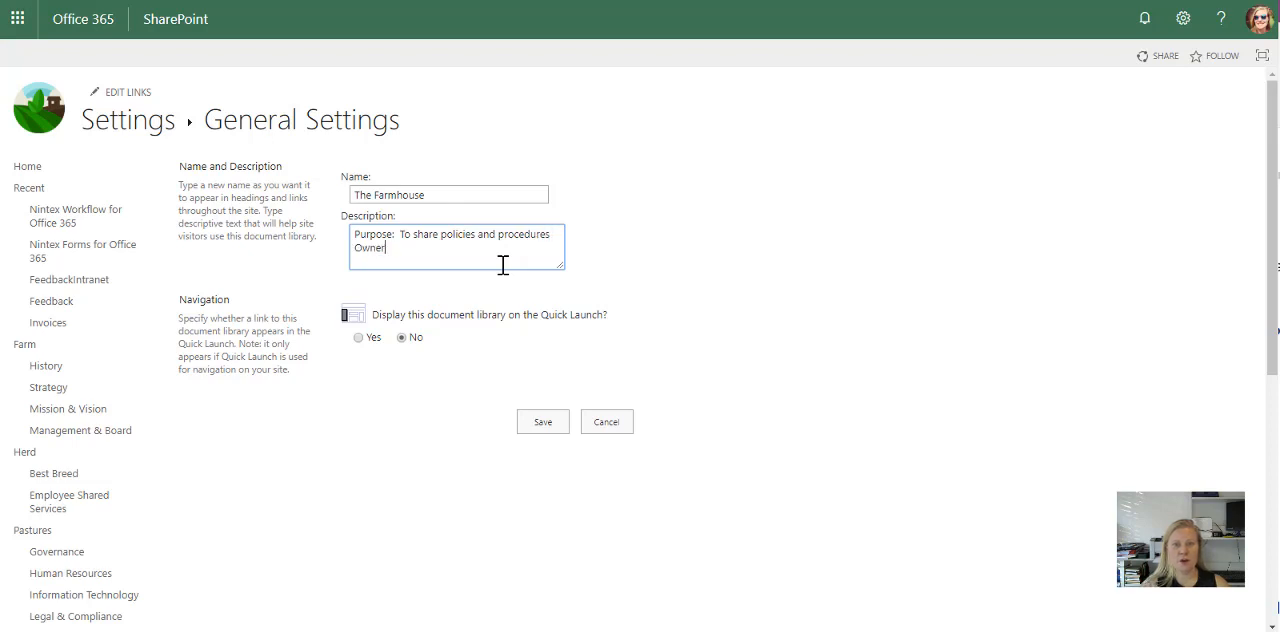
text(:)
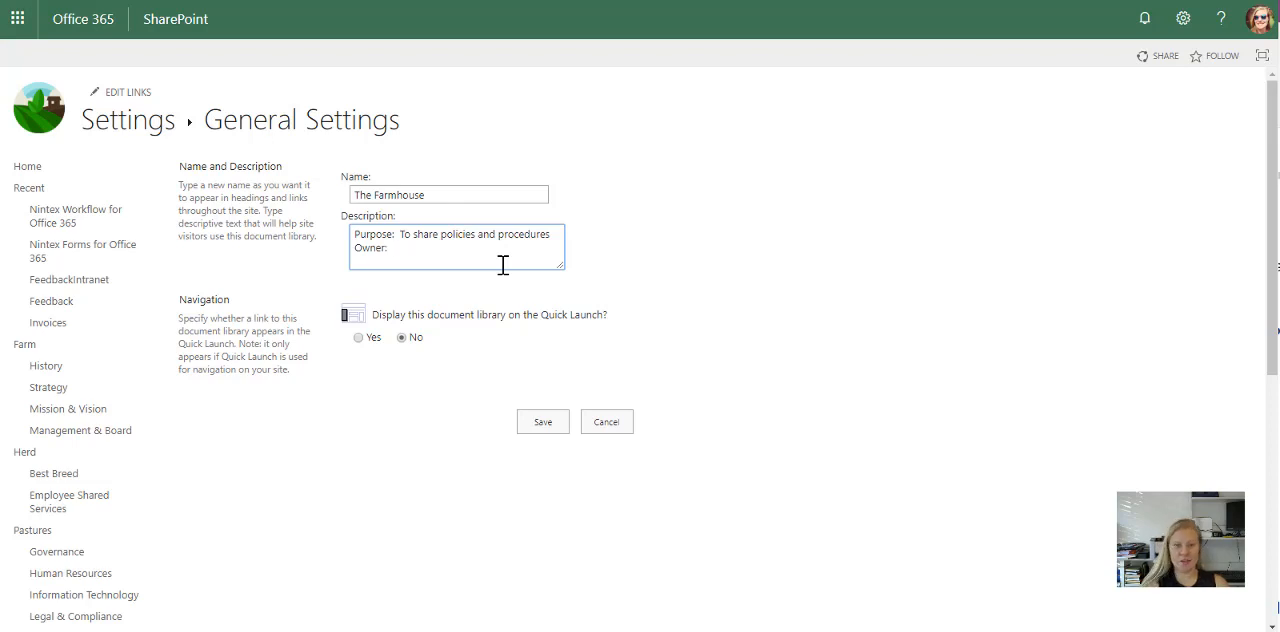
text(Tracy)
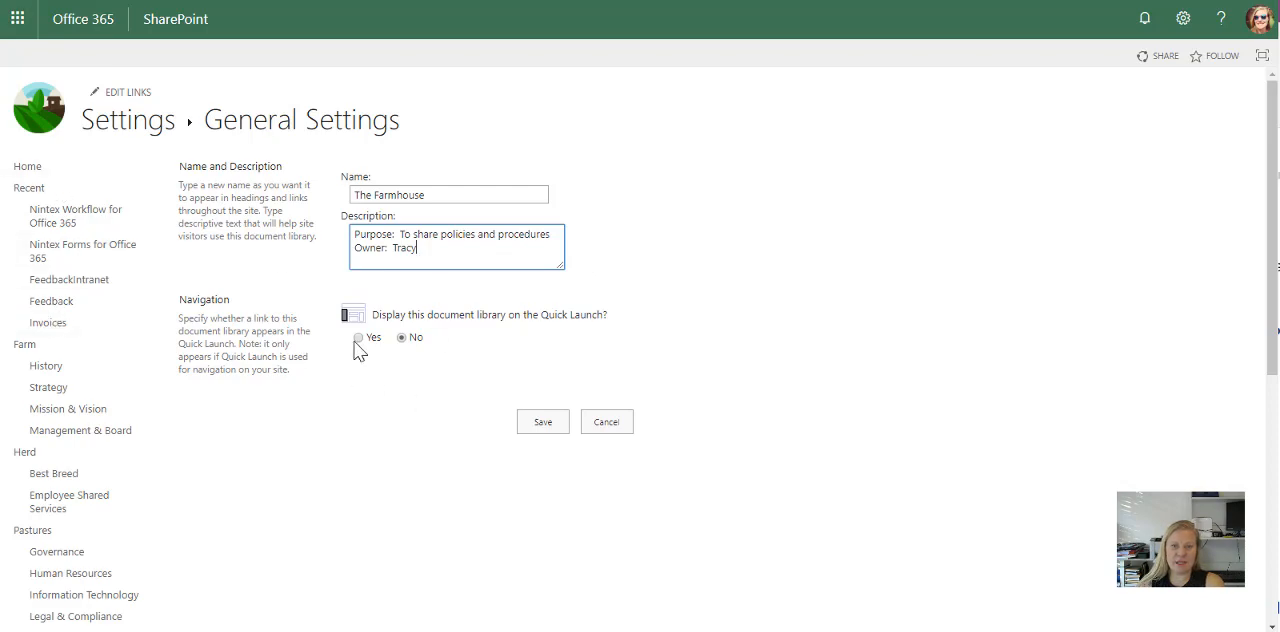
click(358, 336)
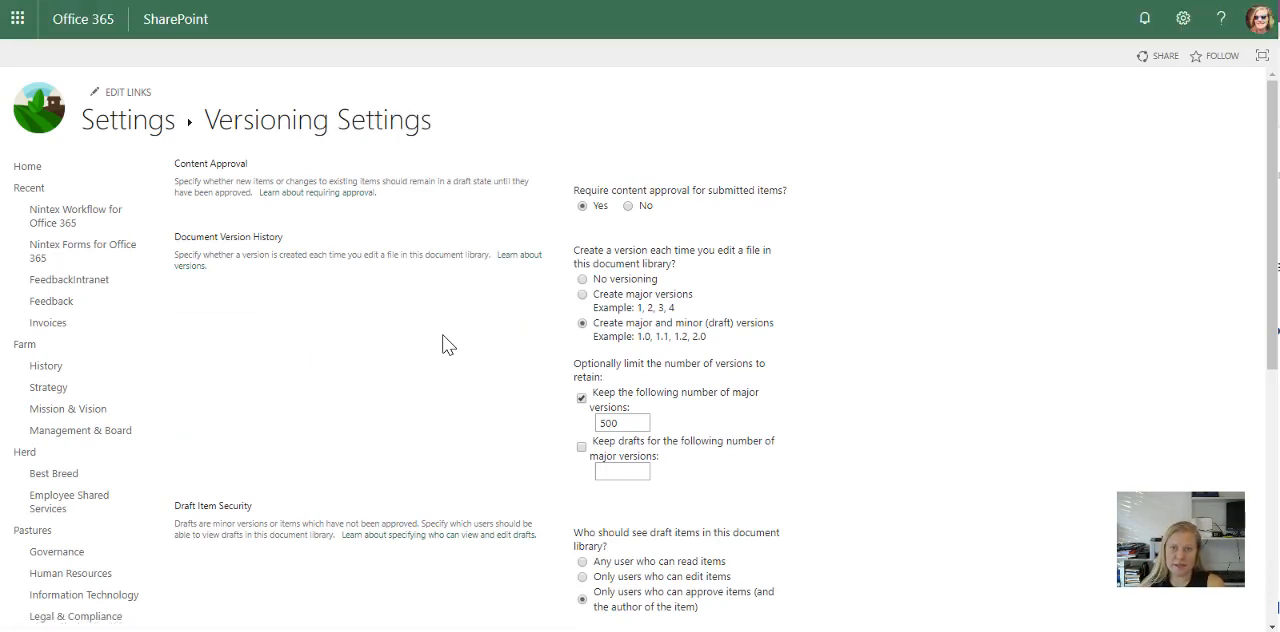
mouse_move(498, 122)
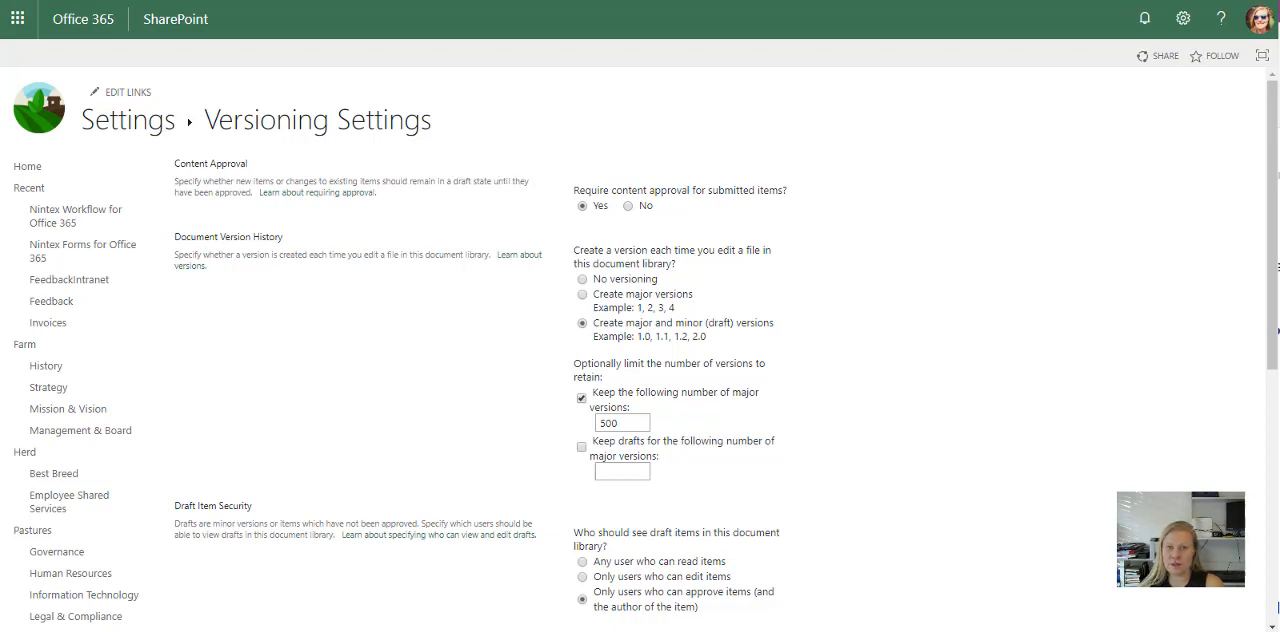
mouse_move(652, 236)
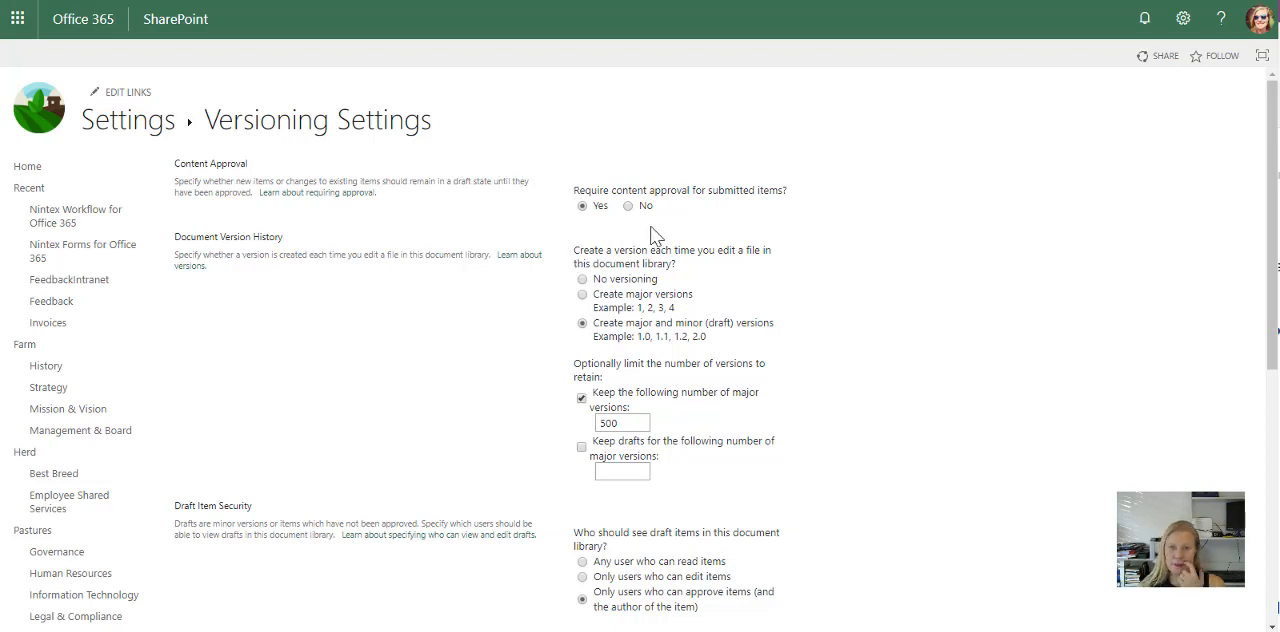
mouse_move(810, 200)
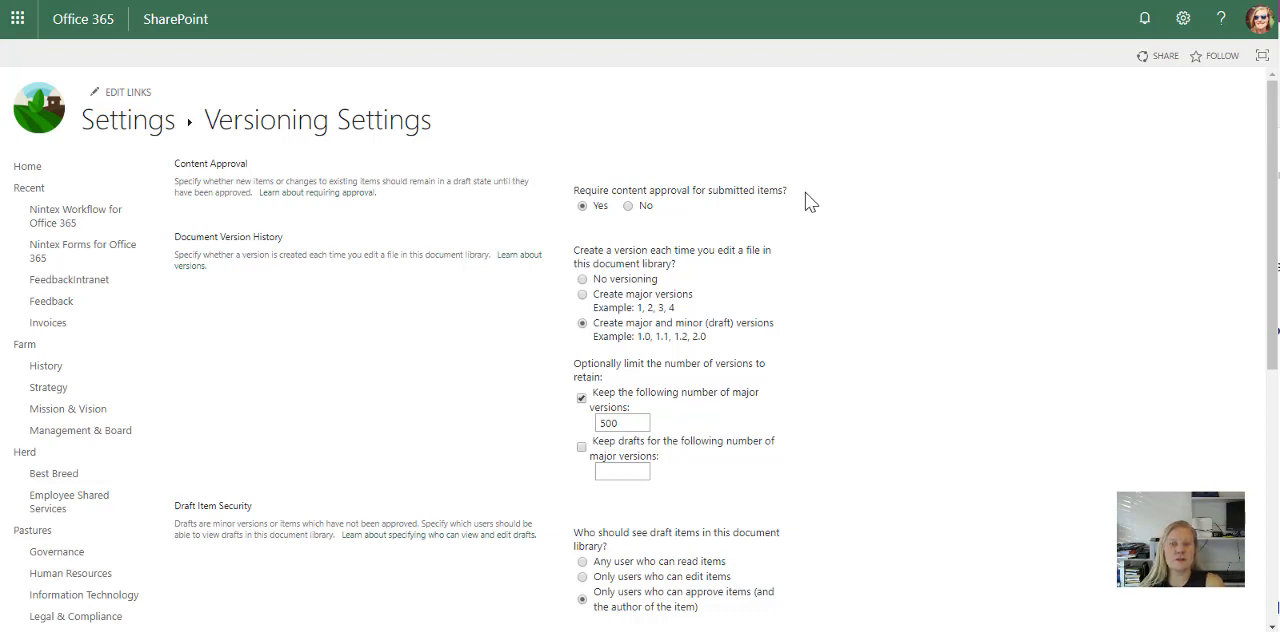
mouse_move(756, 136)
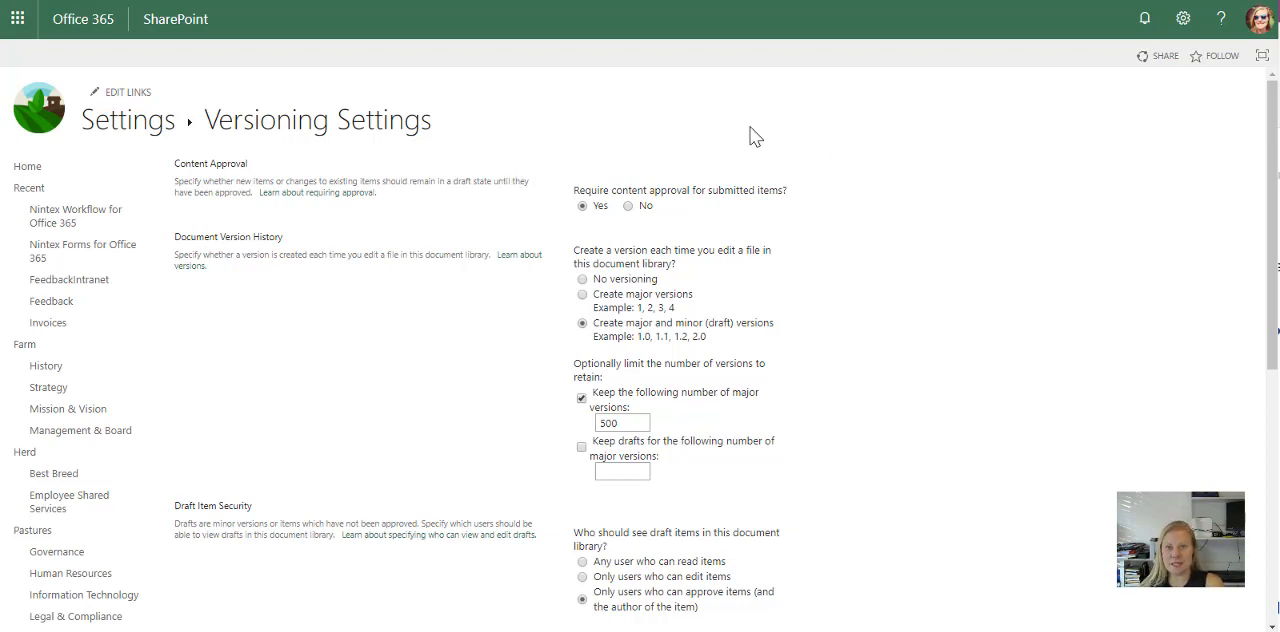
mouse_move(840, 244)
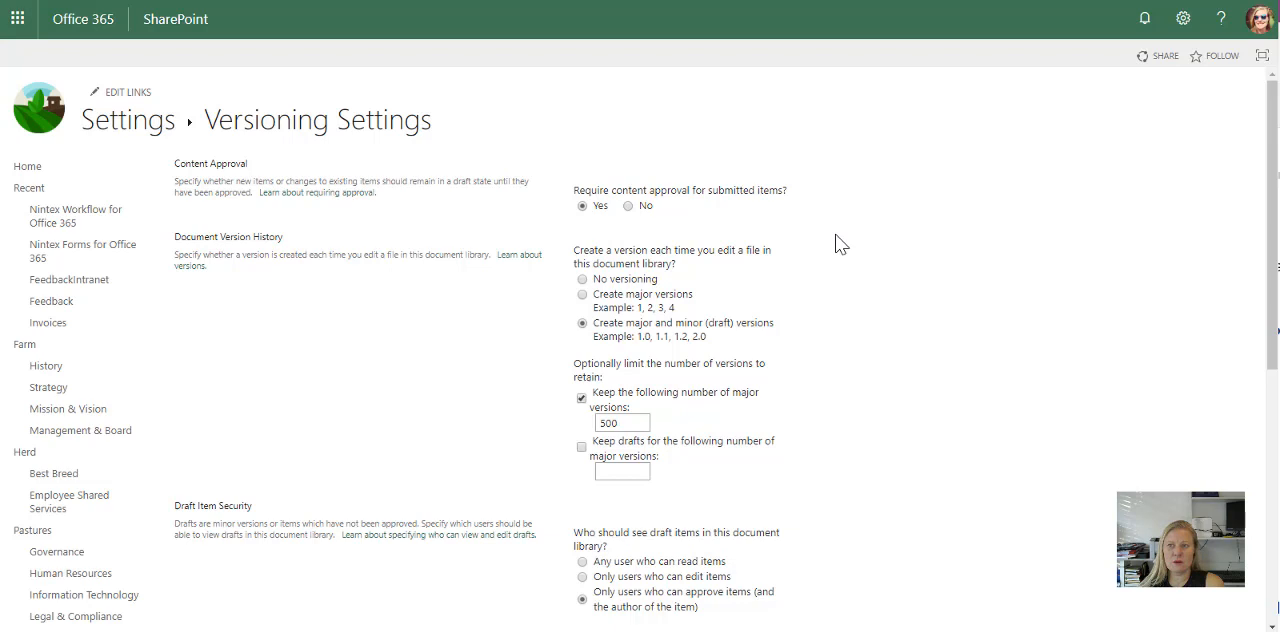
mouse_move(696, 228)
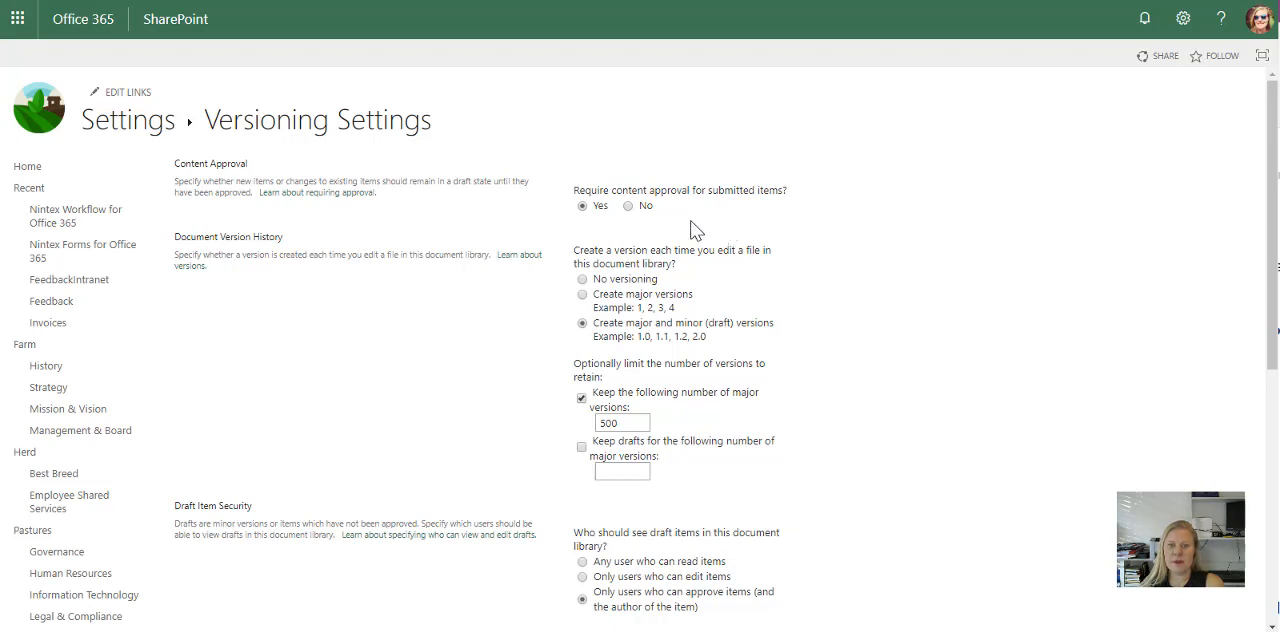
mouse_move(880, 158)
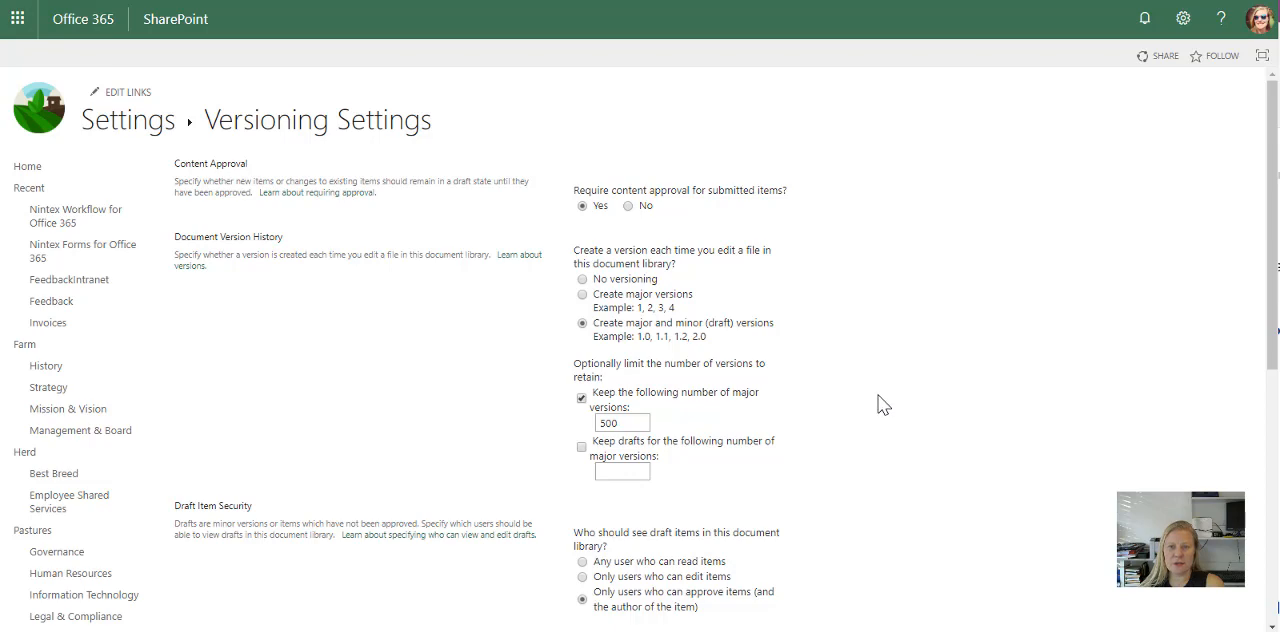
Review the 500 major versions limit and cancel out of Versioning Settings unchanged.
scroll(down, 3)
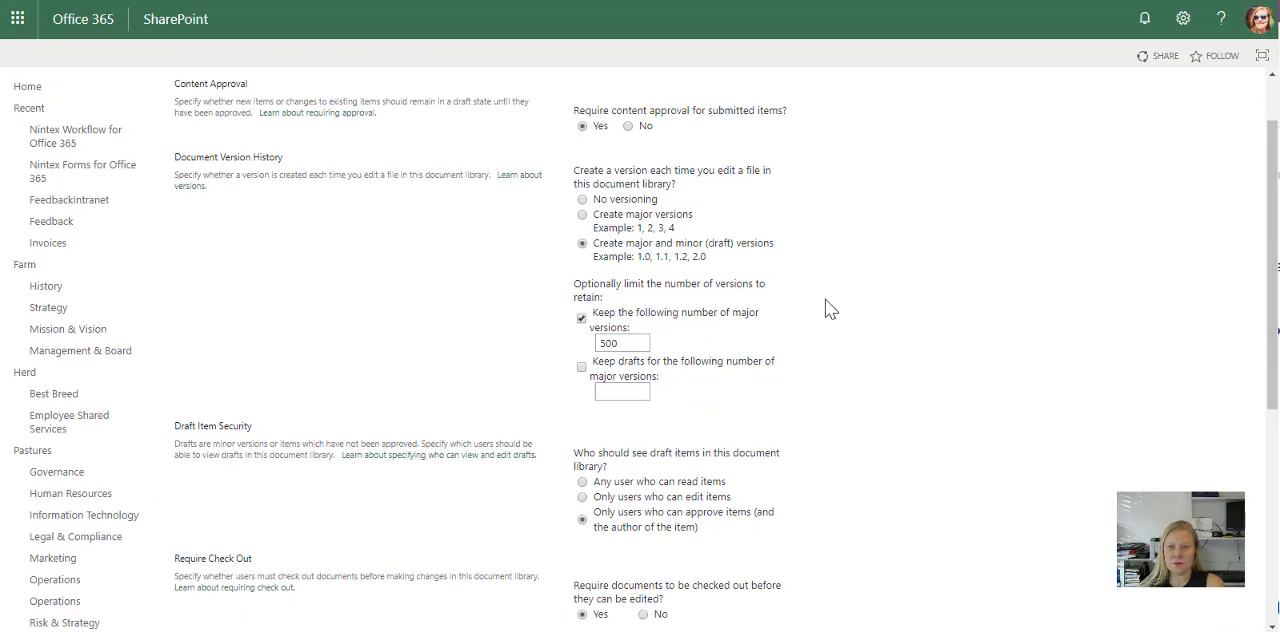
mouse_move(616, 204)
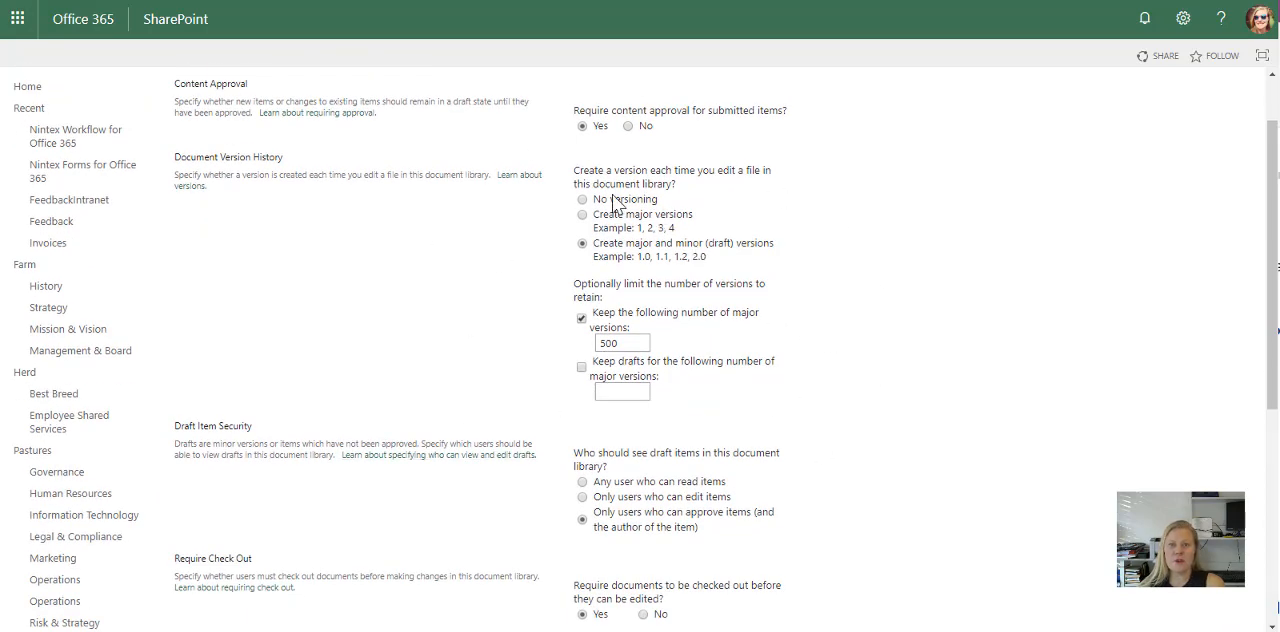
mouse_move(648, 250)
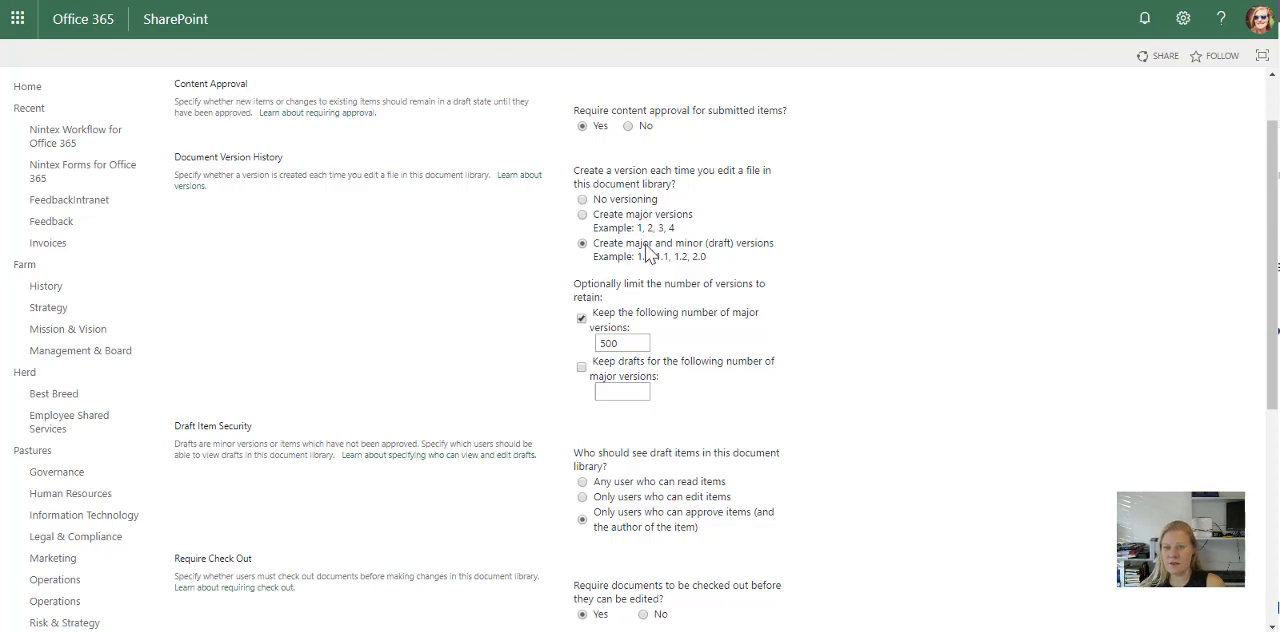
mouse_move(660, 276)
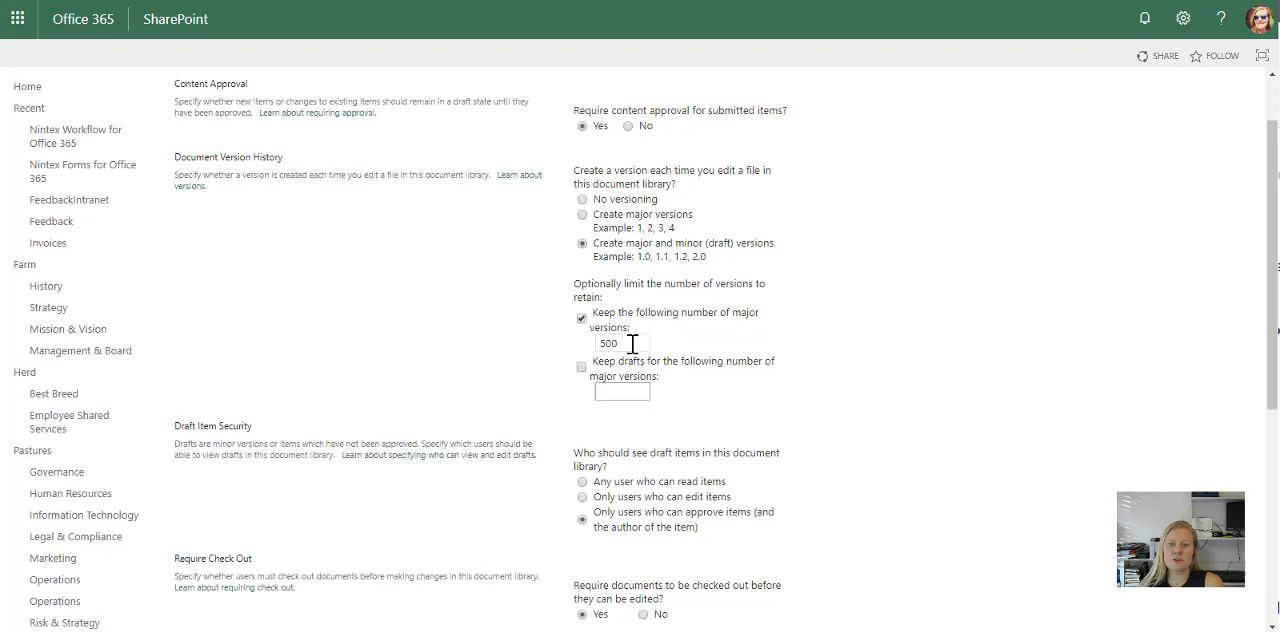
triple_click(620, 344)
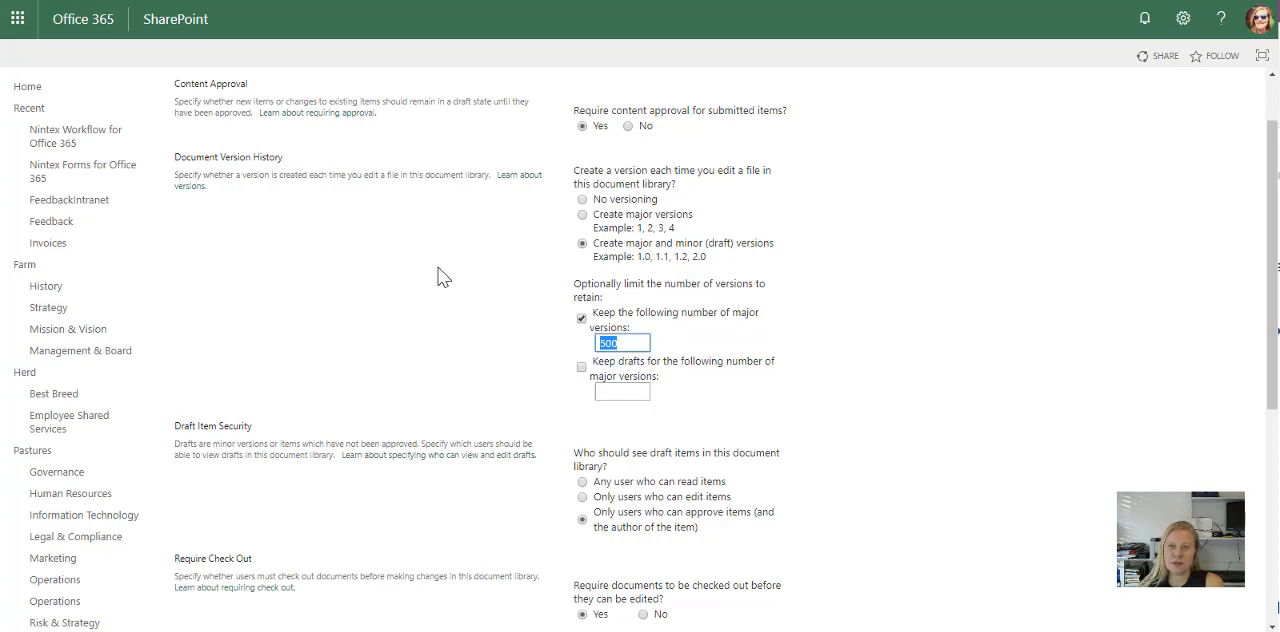
mouse_move(388, 284)
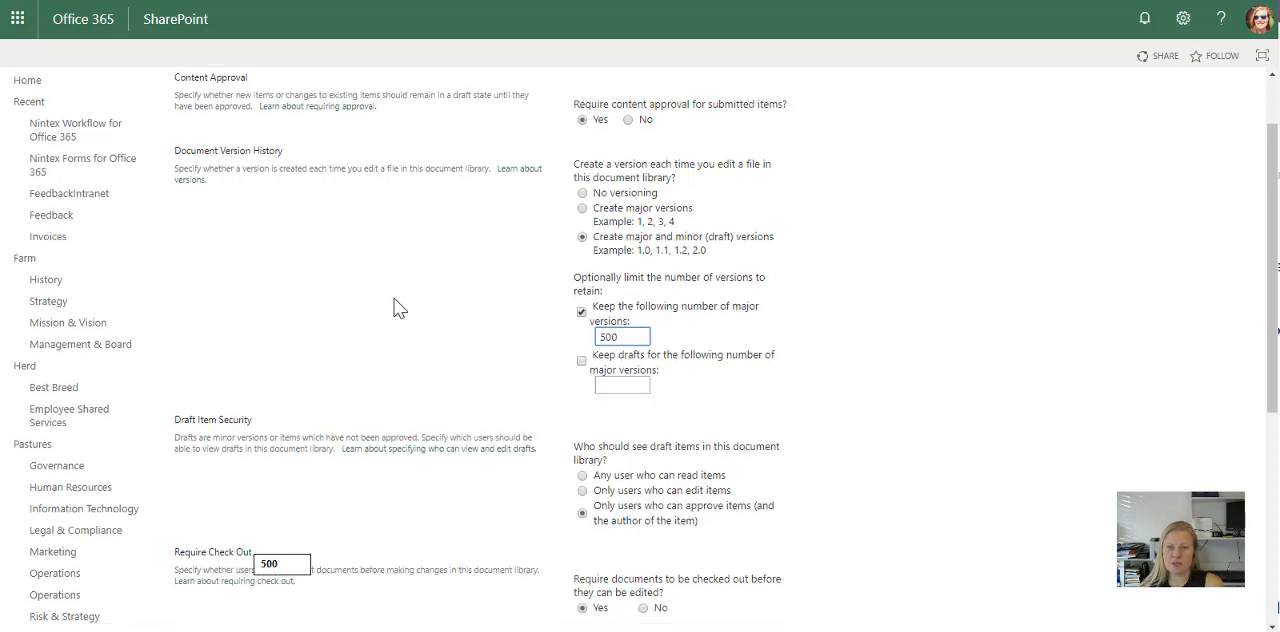
scroll(down, 3)
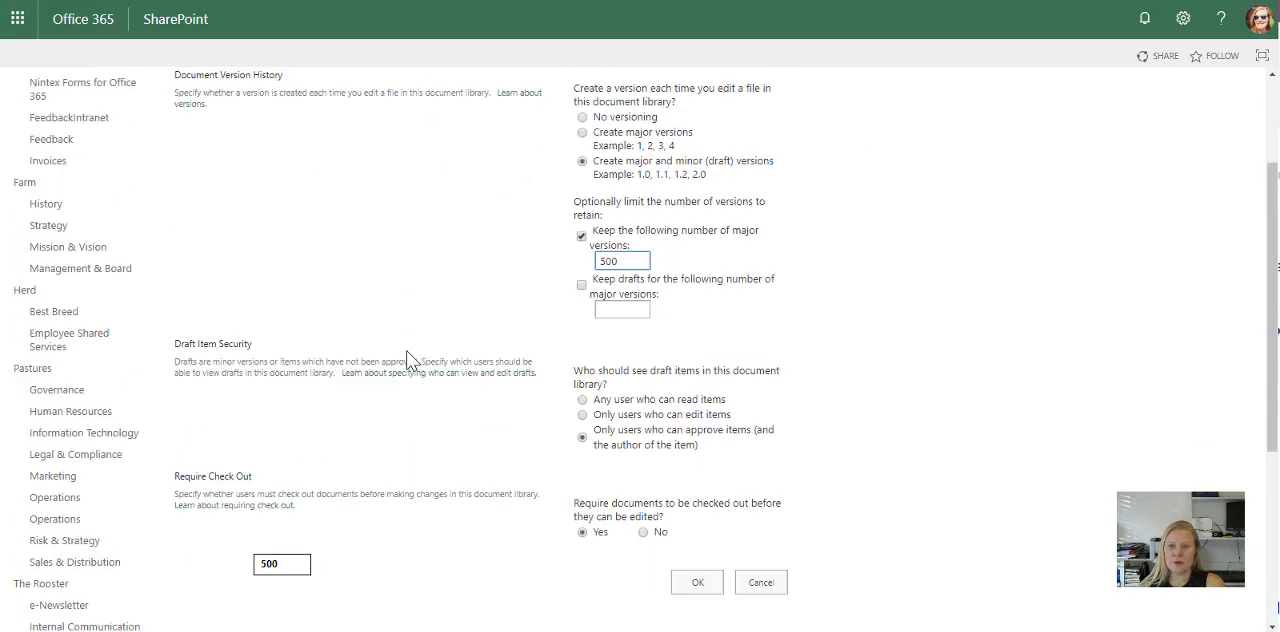
scroll(down, 3)
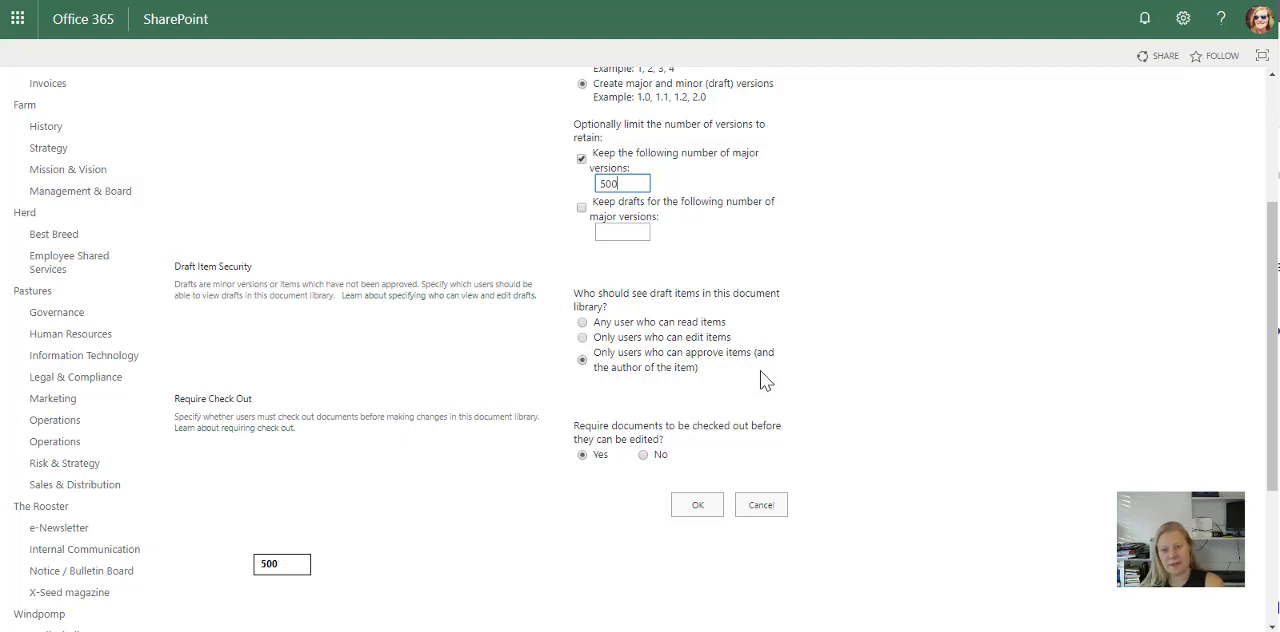
scroll(down, 3)
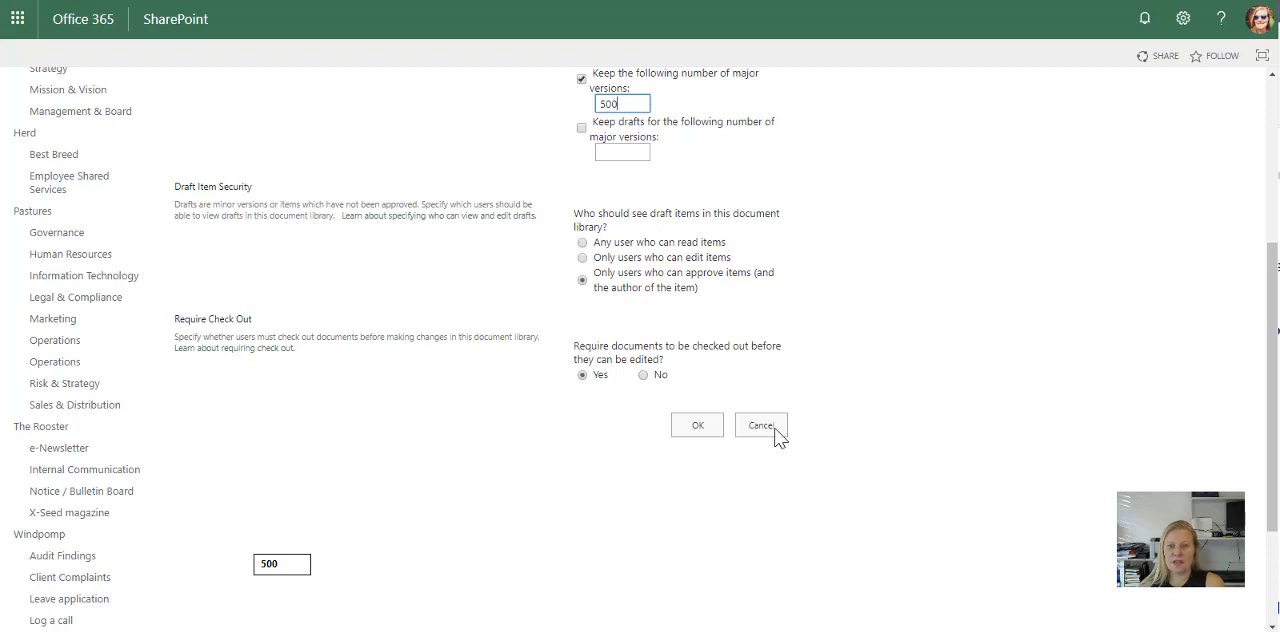
scroll(down, 3)
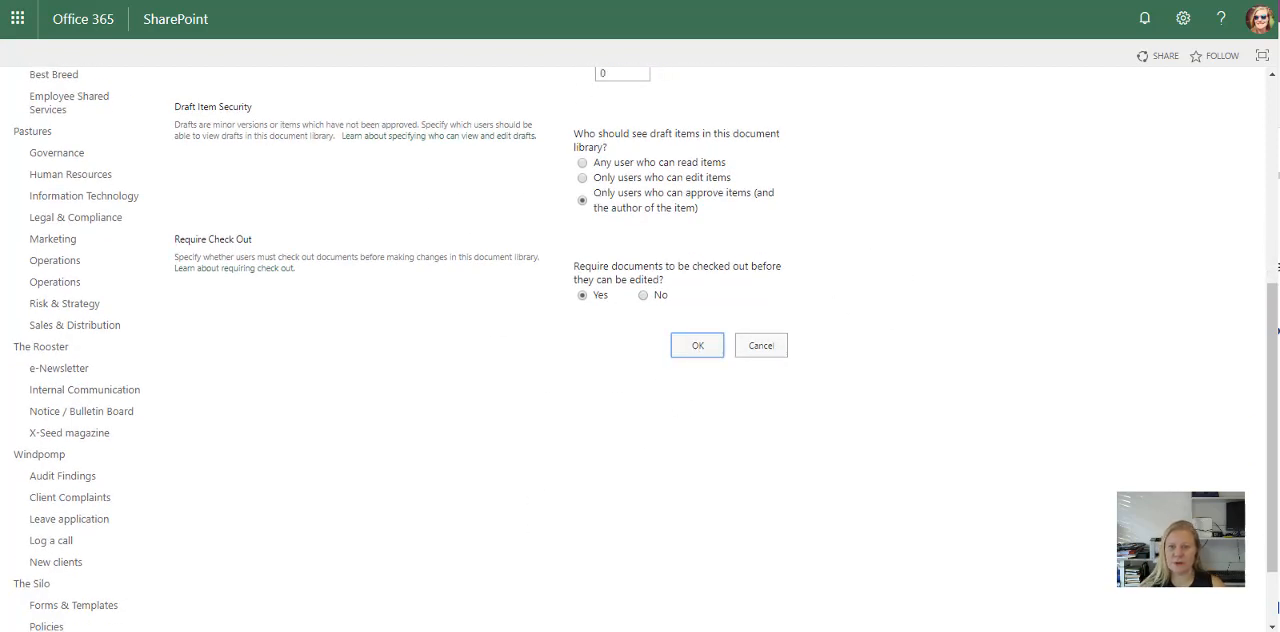
click(696, 344)
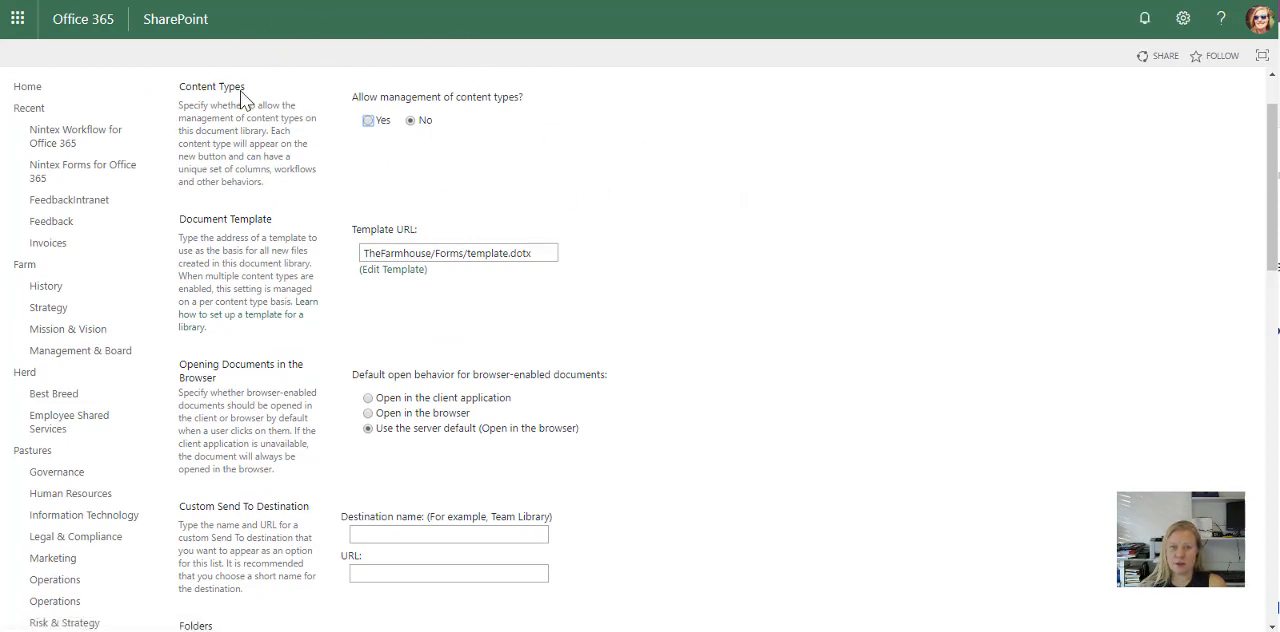
mouse_move(604, 204)
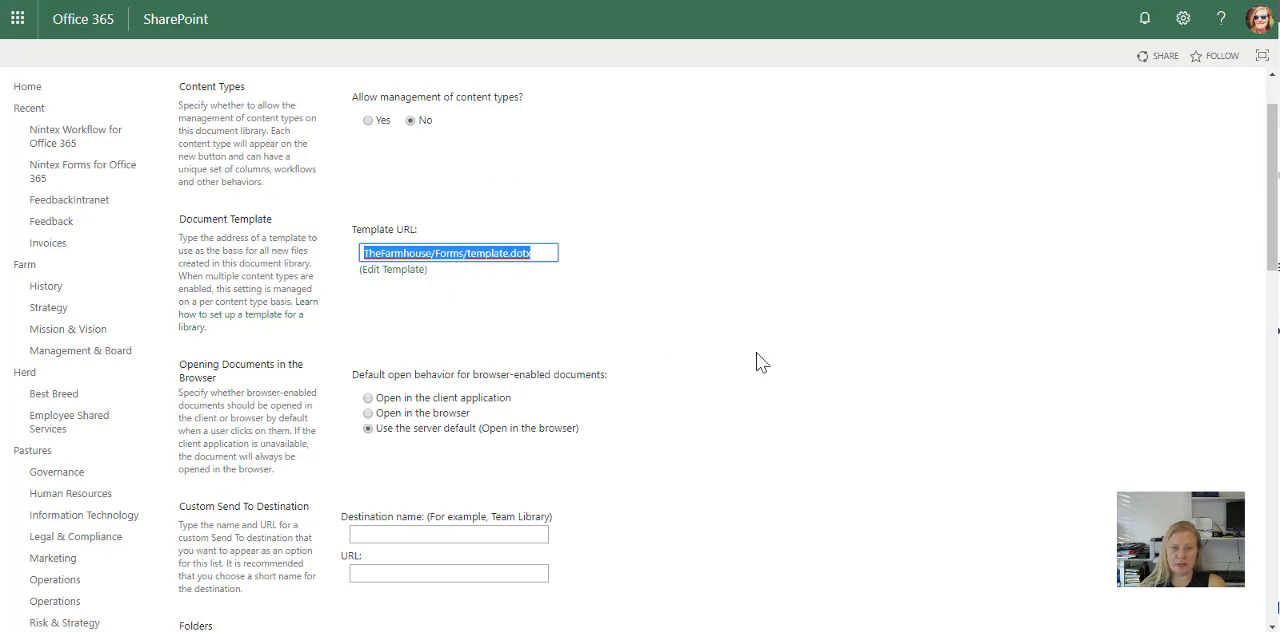
Scroll through the Advanced Settings page and cancel back to the settings overview.
scroll(down, 3)
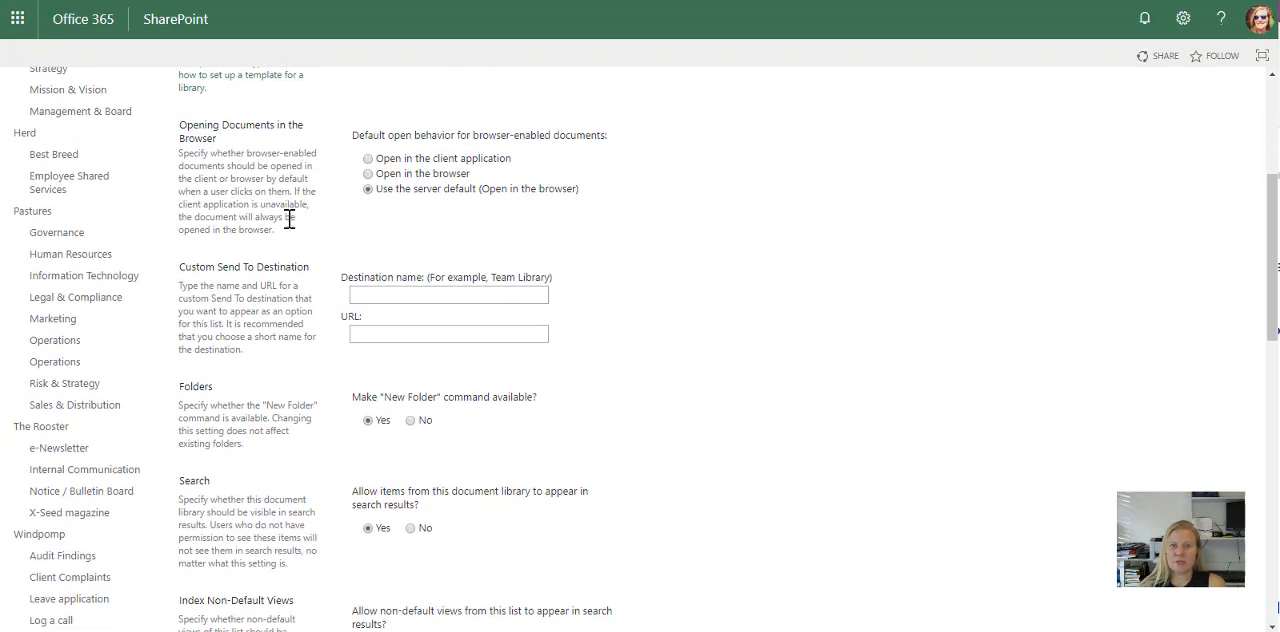
mouse_move(400, 200)
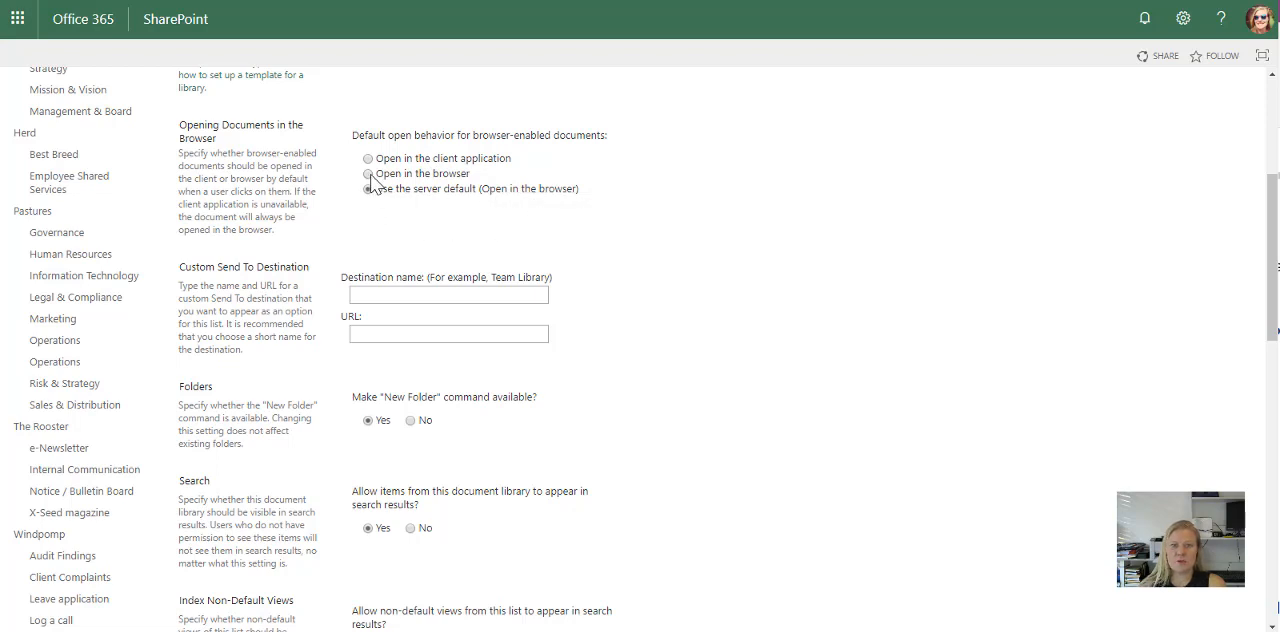
click(368, 158)
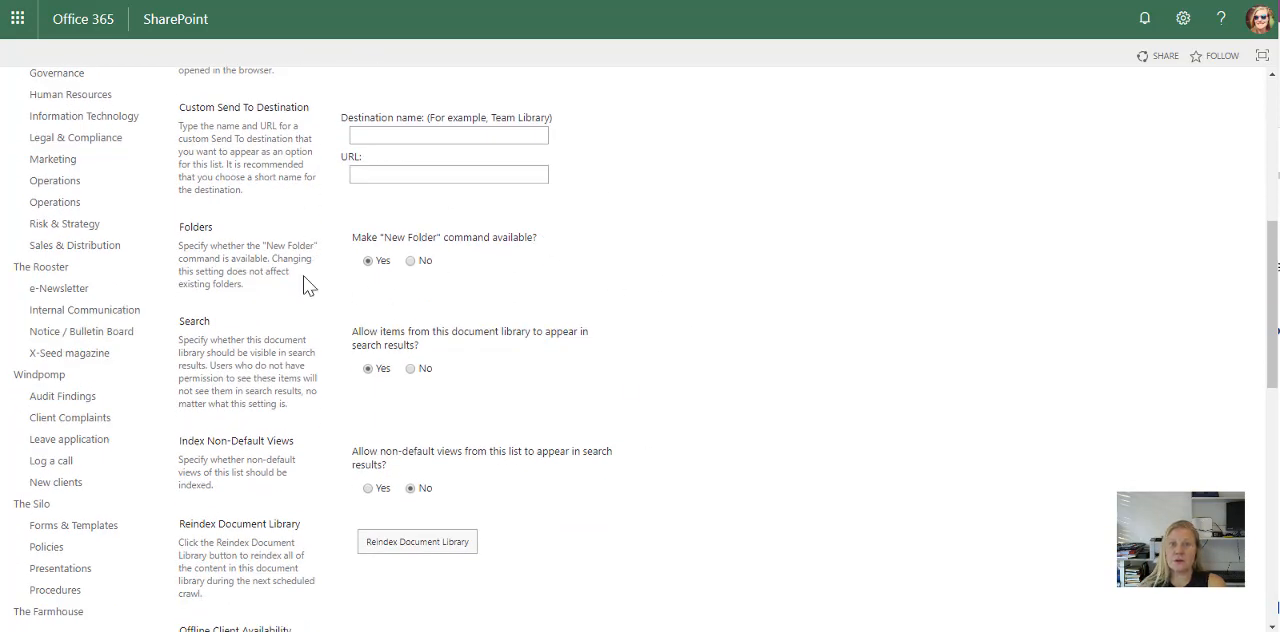
mouse_move(452, 280)
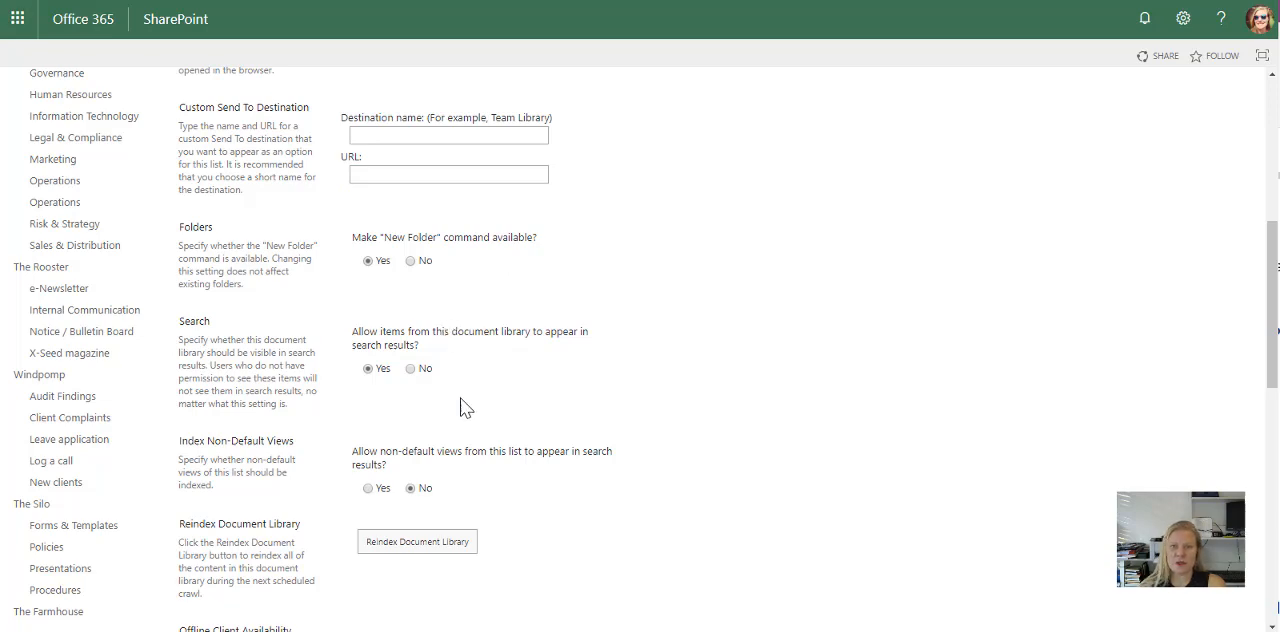
scroll(down, 3)
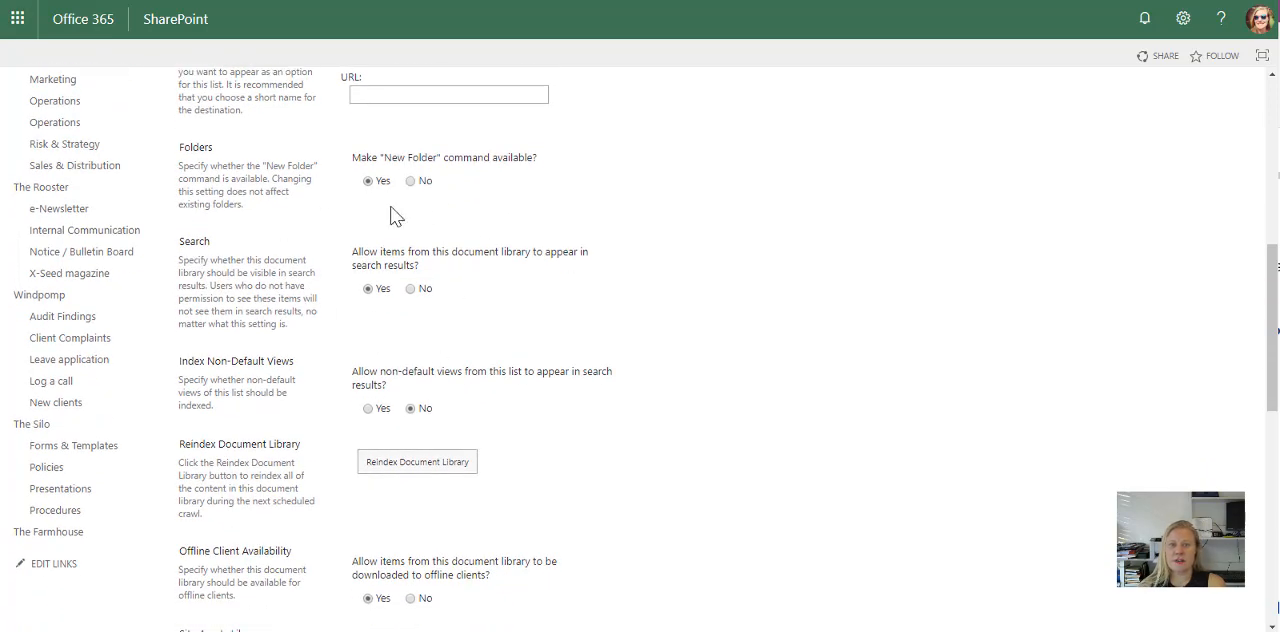
scroll(down, 3)
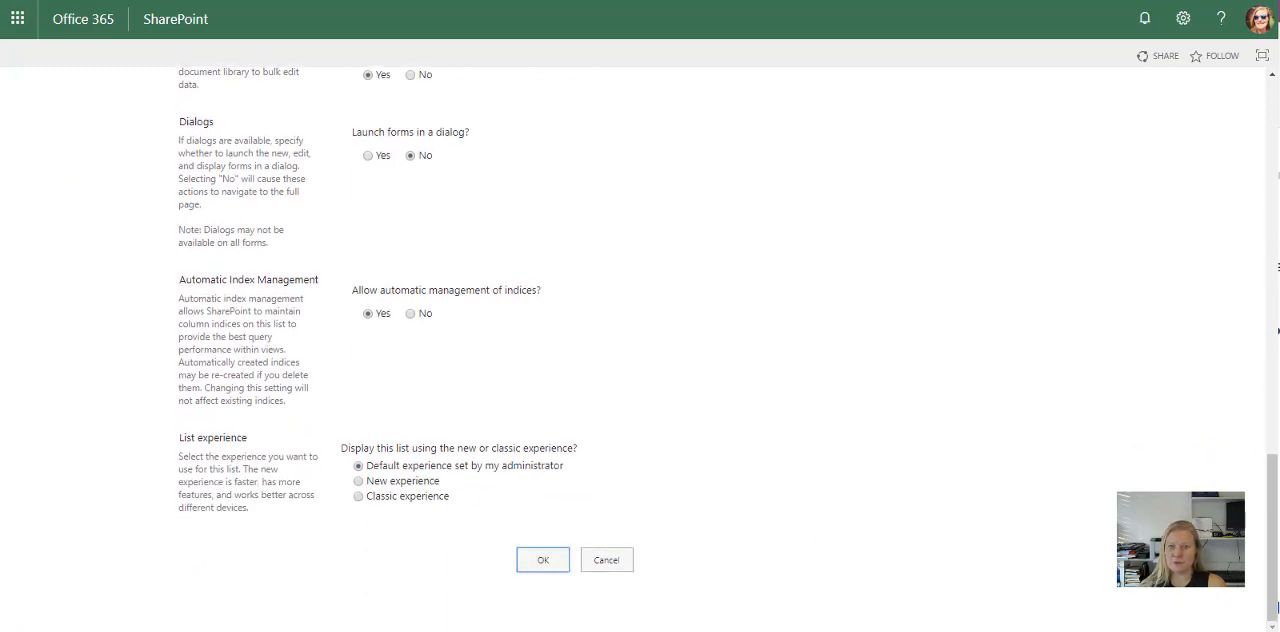
click(542, 560)
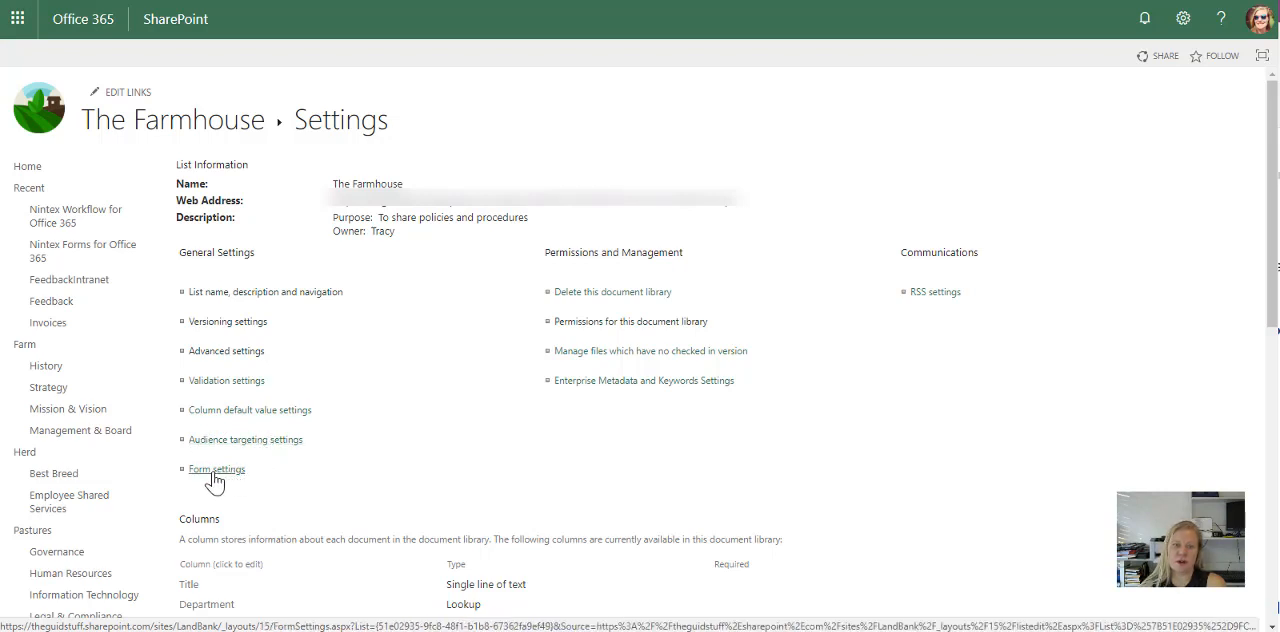
mouse_move(612, 292)
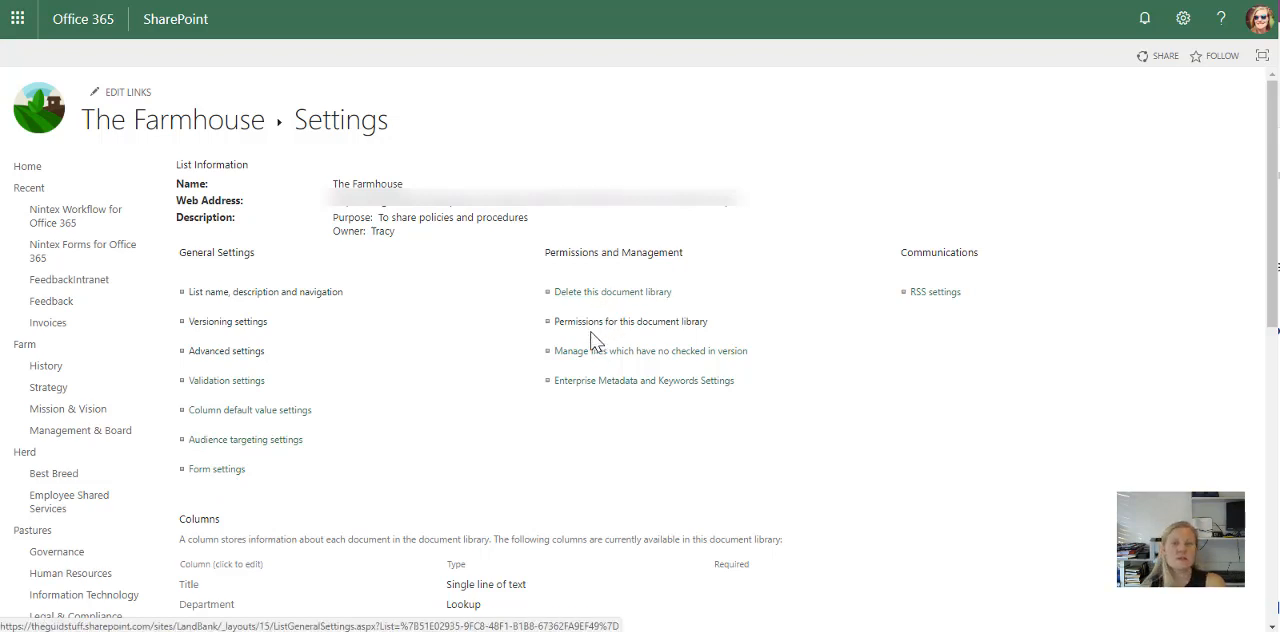
mouse_move(496, 350)
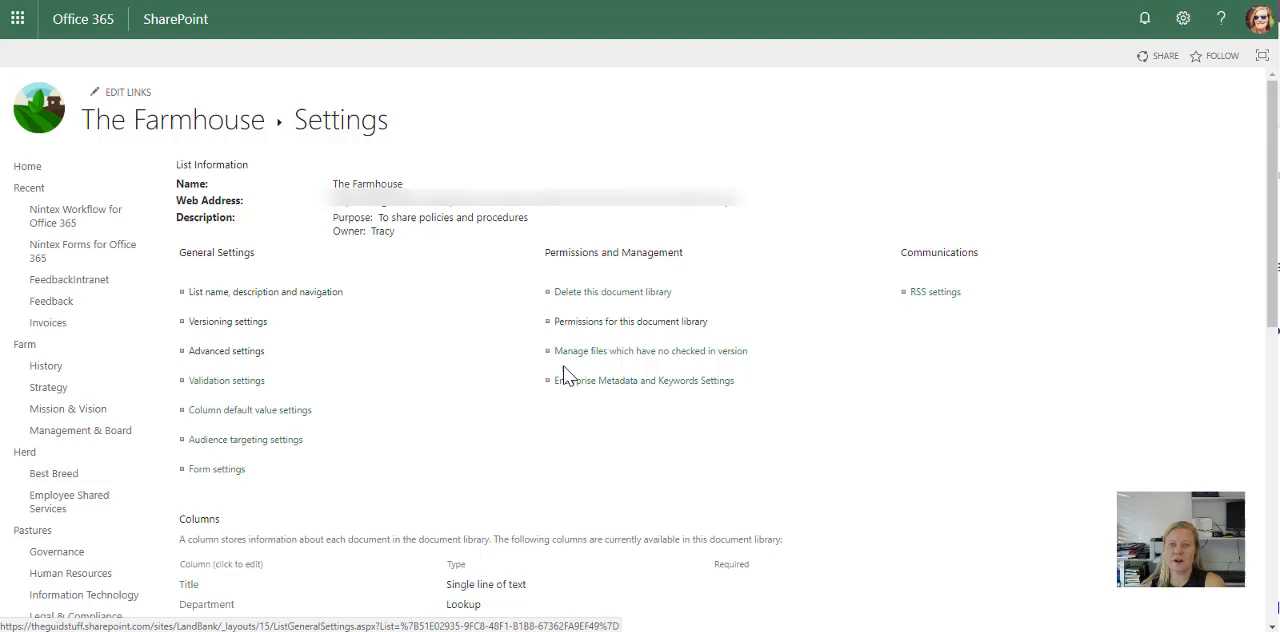
mouse_move(708, 396)
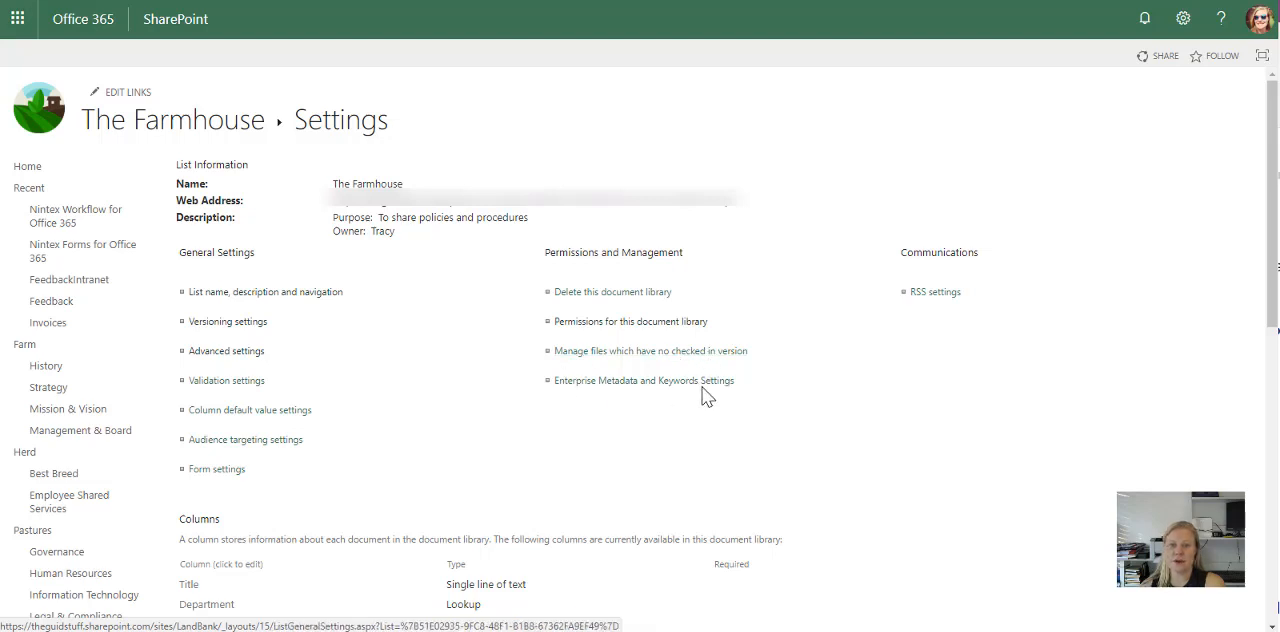
mouse_move(444, 366)
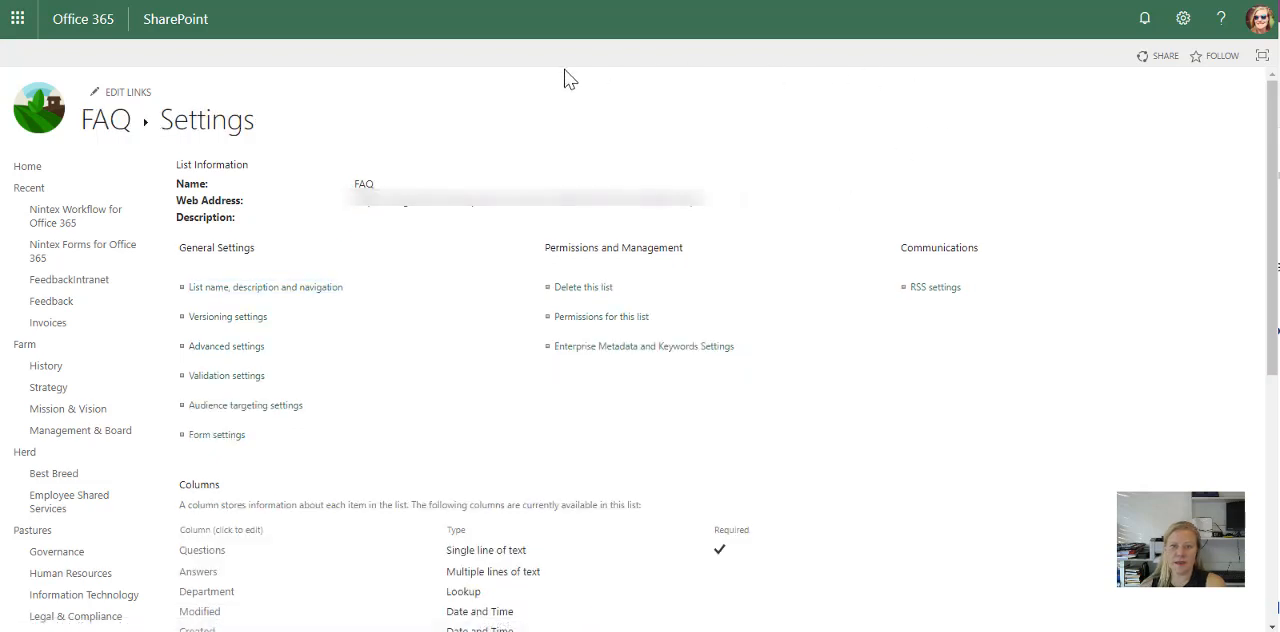
mouse_move(838, 332)
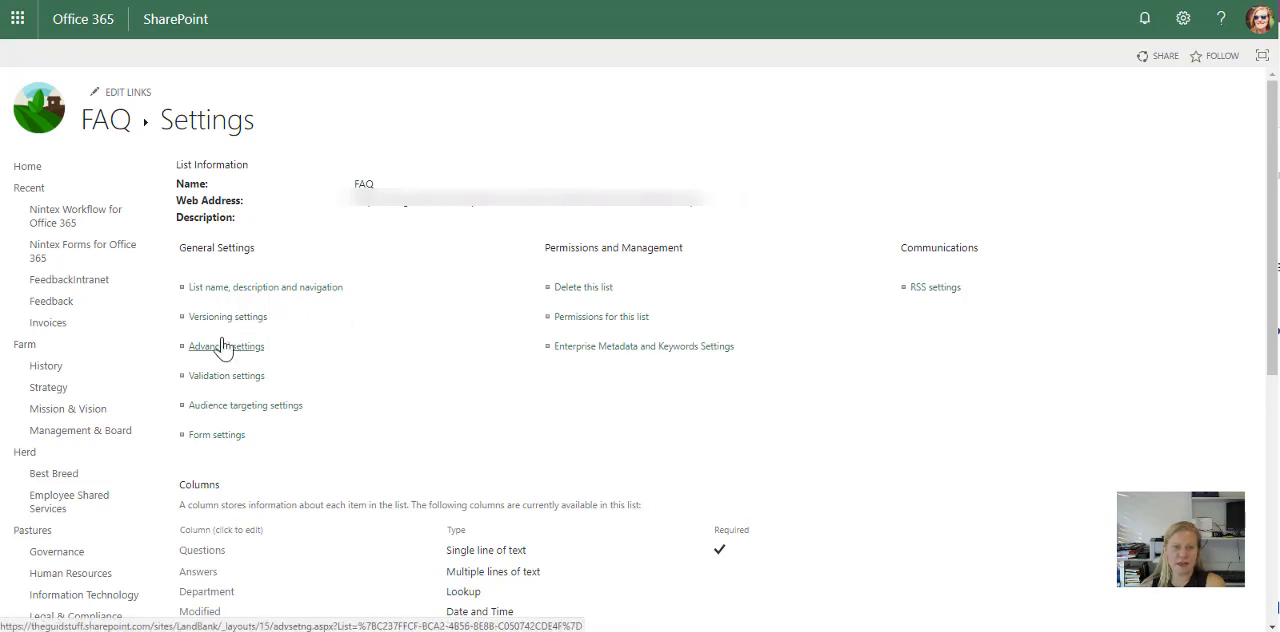
mouse_move(364, 372)
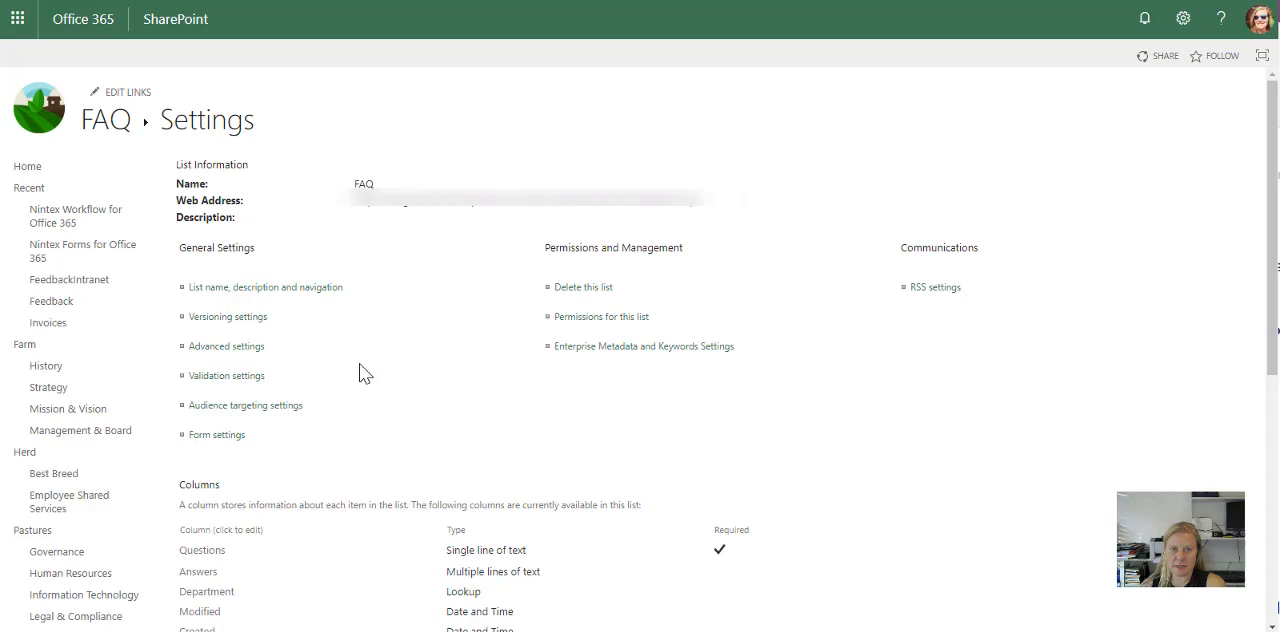
Open Advanced settings for the FAQ list to see its item-level permissions.
click(226, 346)
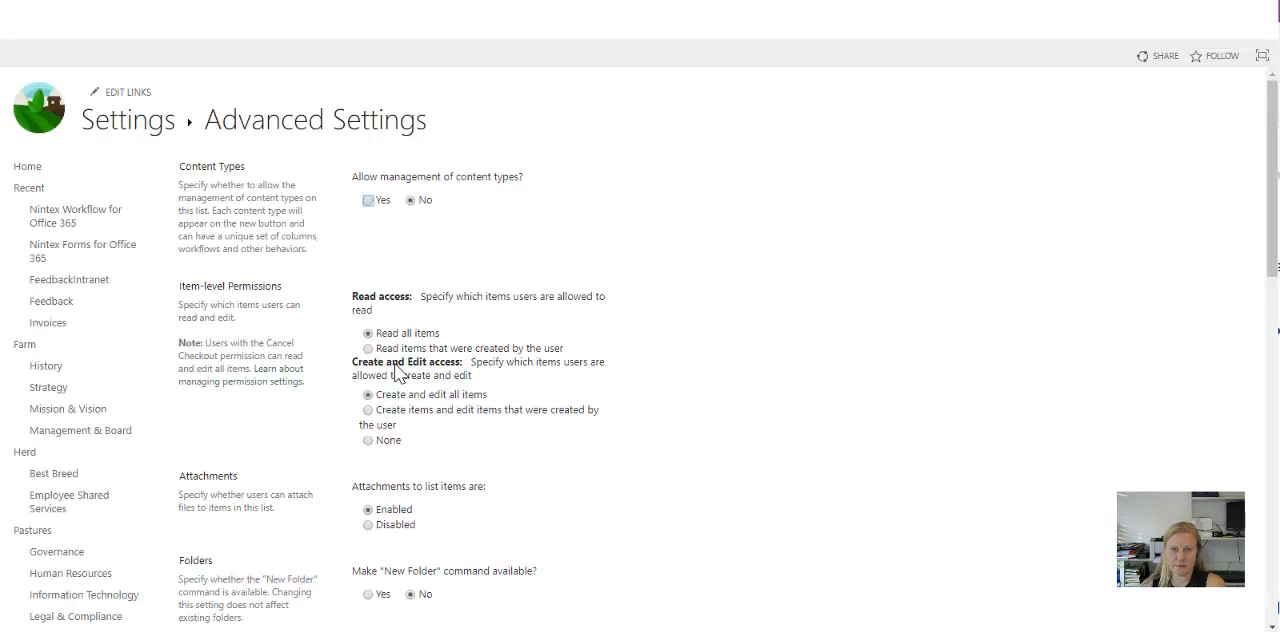
scroll(down, 3)
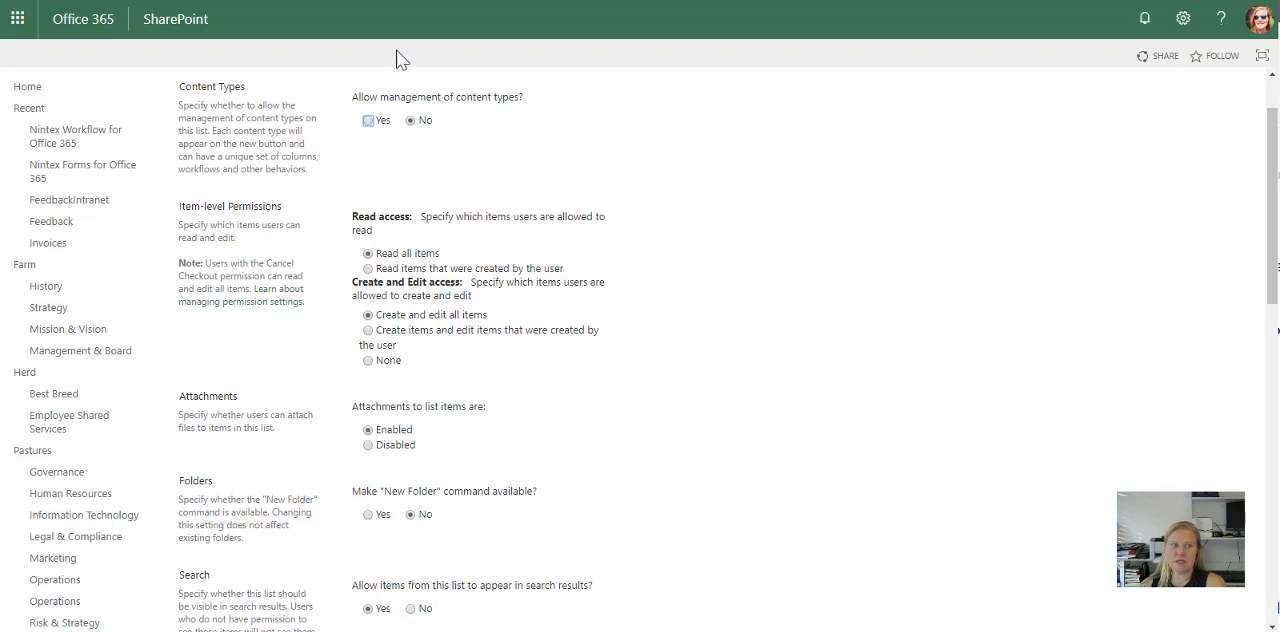
mouse_move(714, 276)
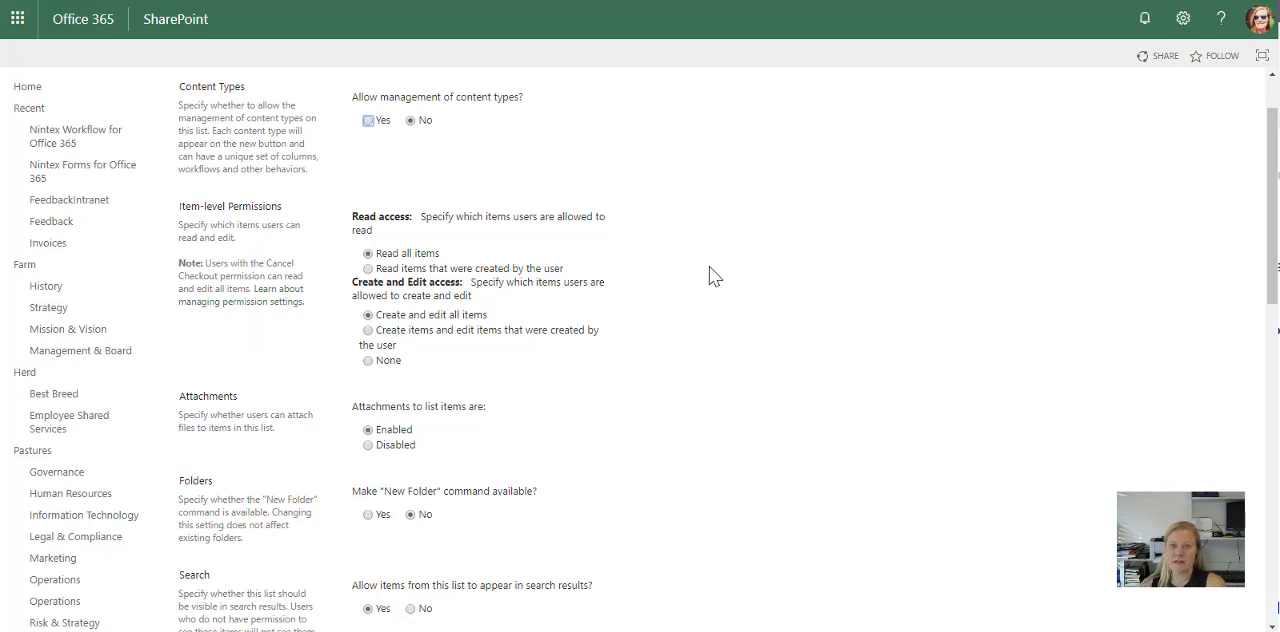
mouse_move(688, 298)
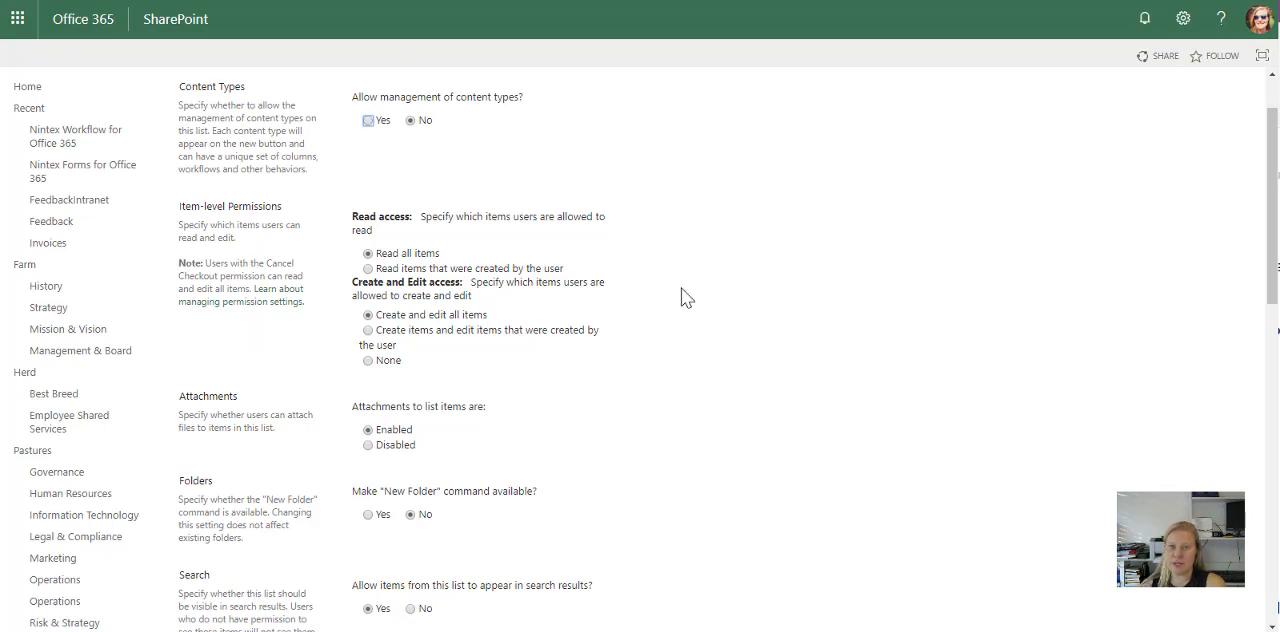
mouse_move(704, 276)
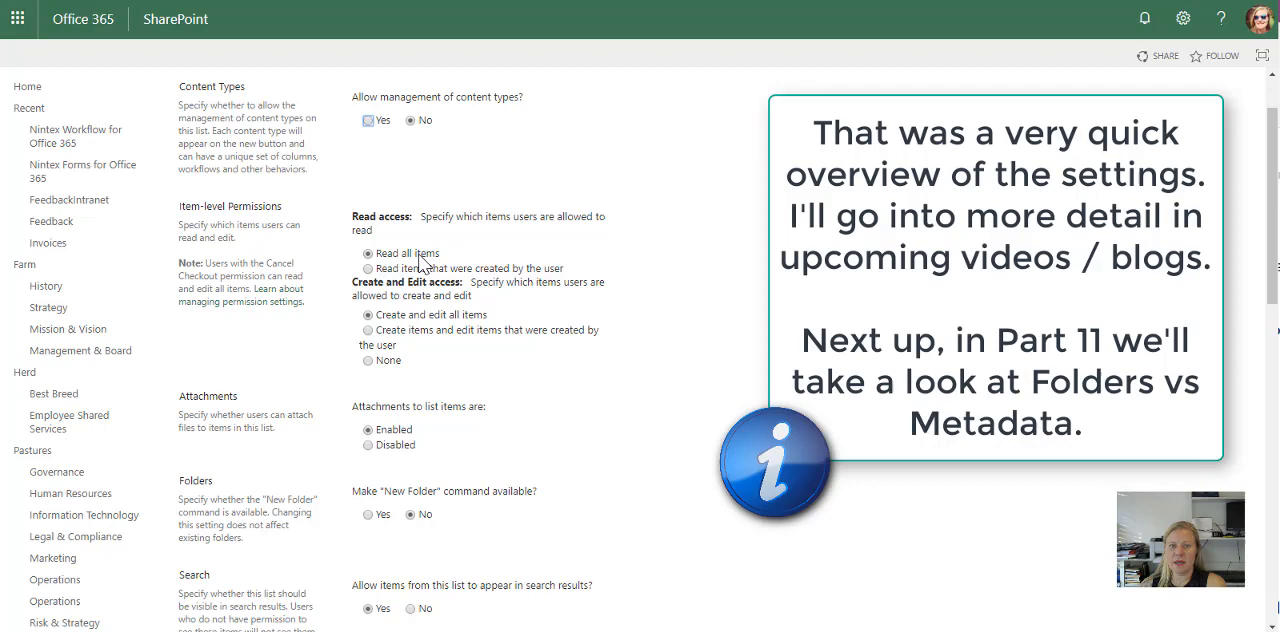
mouse_move(344, 108)
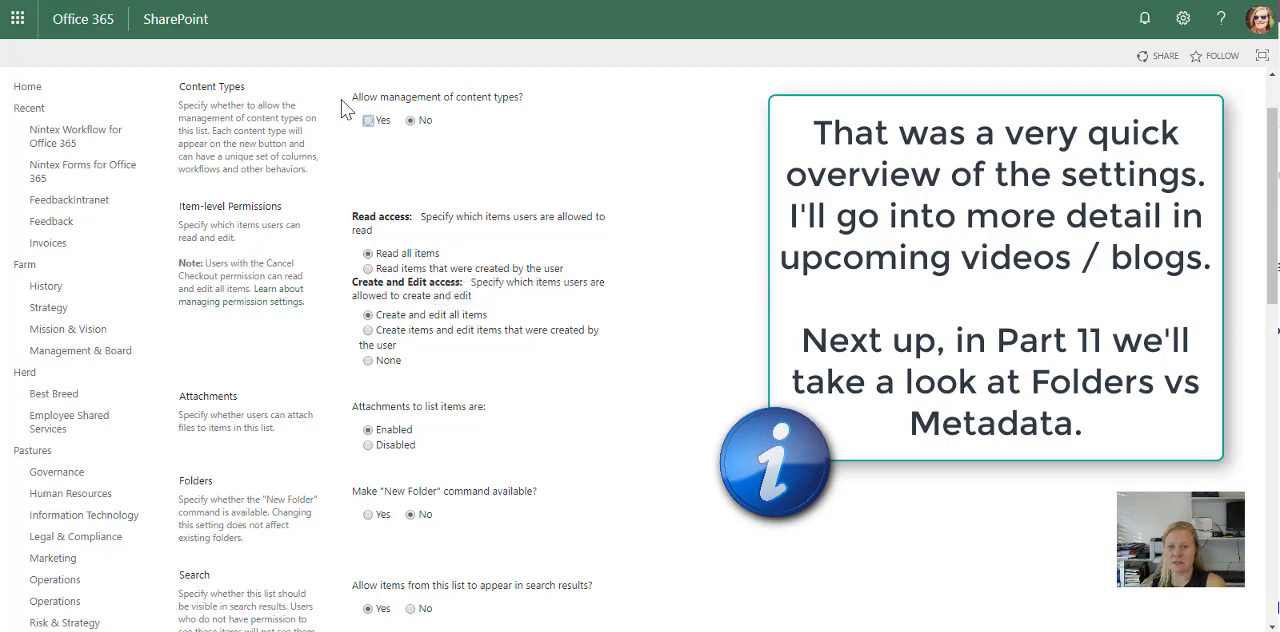